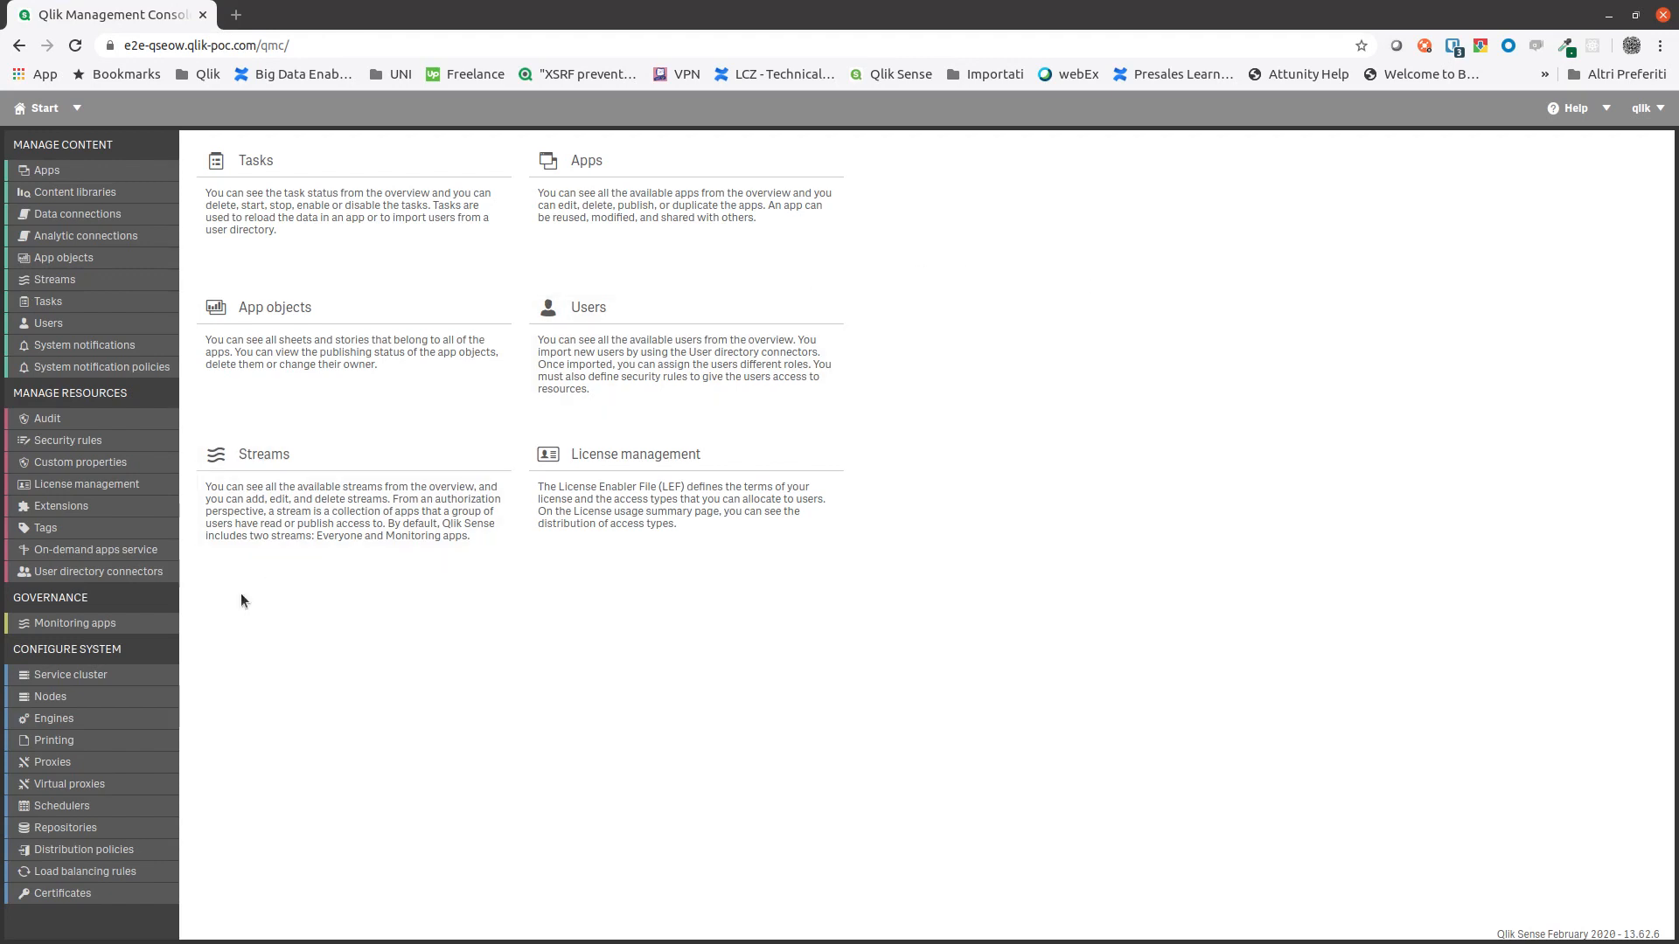
mouse_move(55, 762)
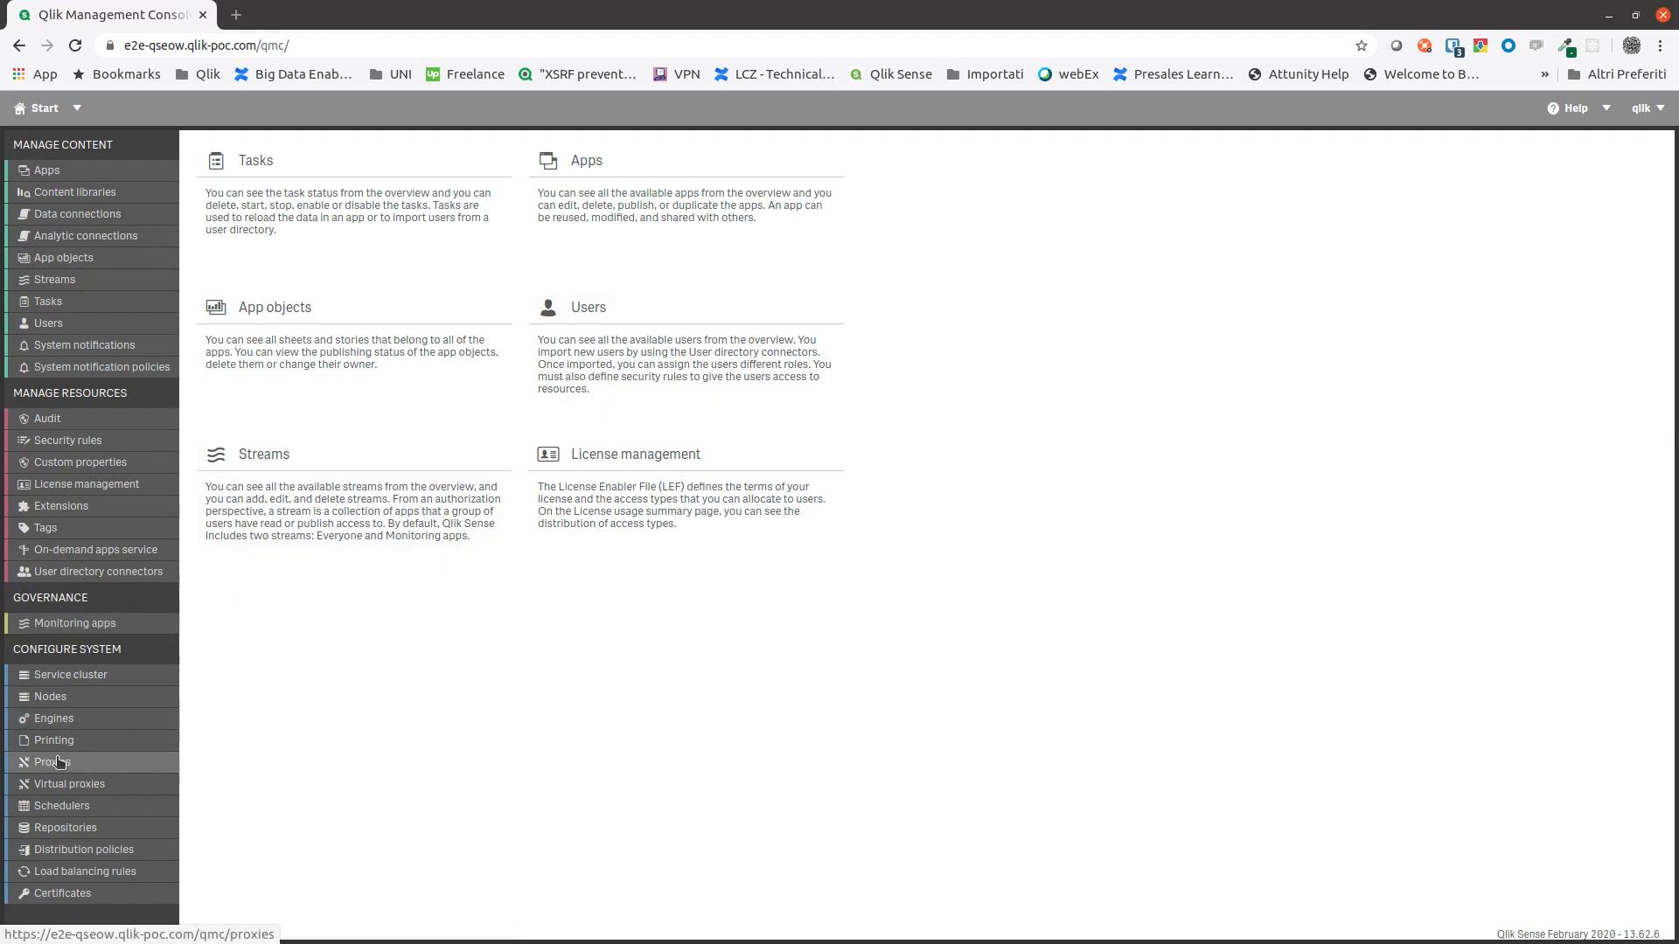
Show the Virtual proxies list with its four existing virtual proxies
left_click(69, 783)
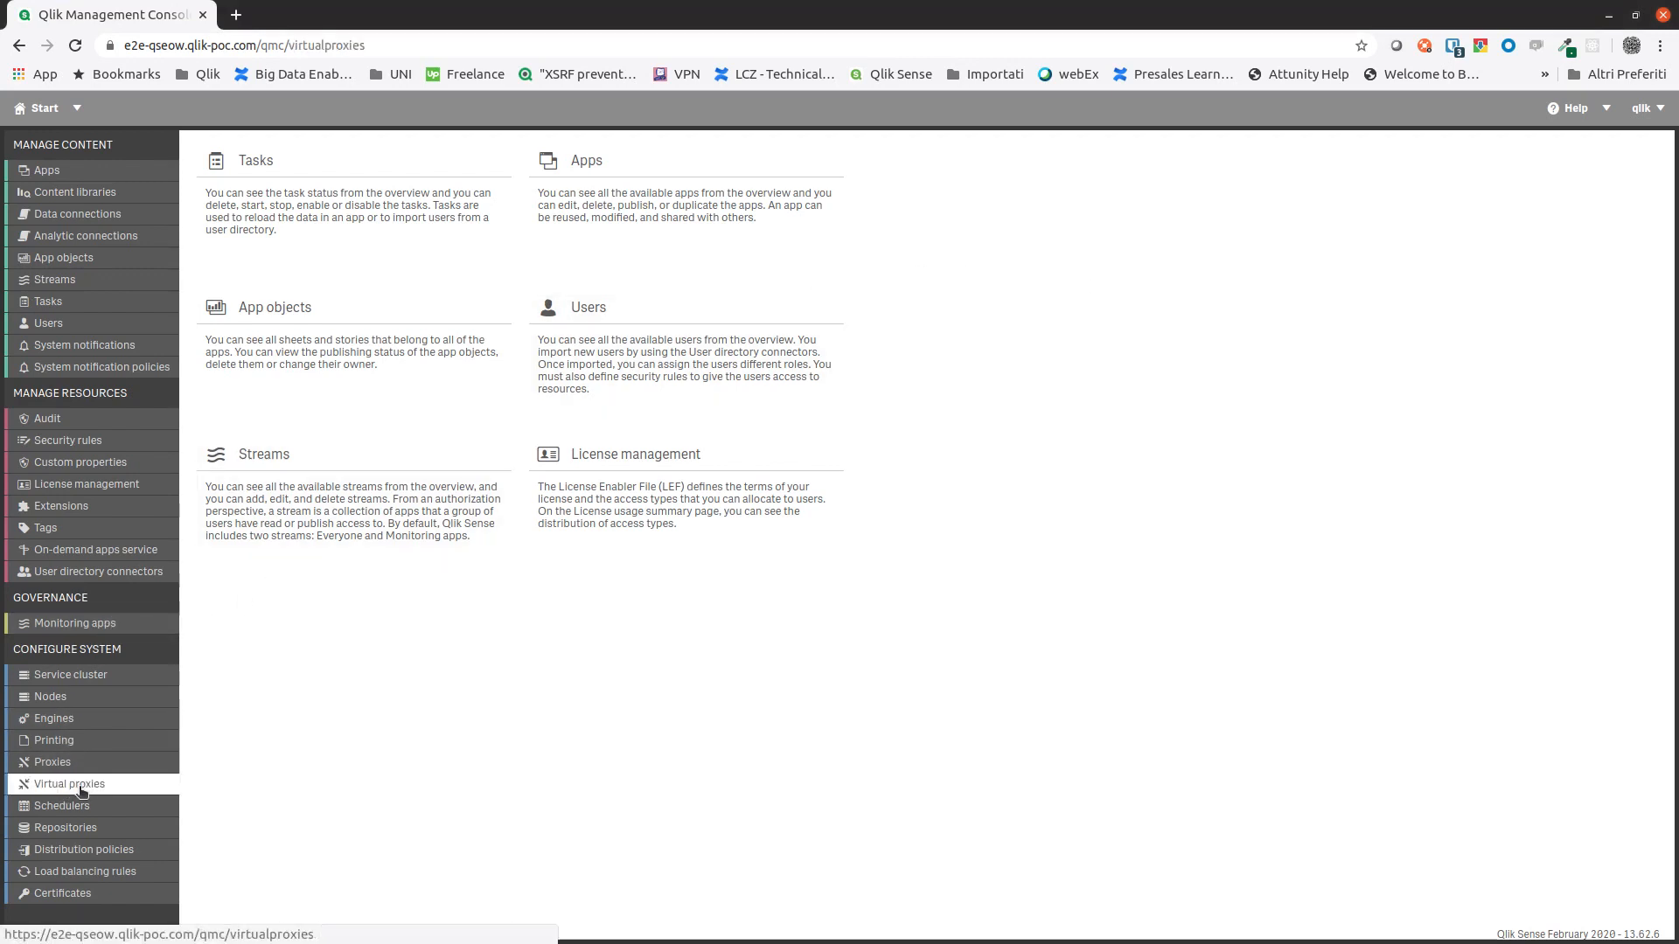
left_click(69, 783)
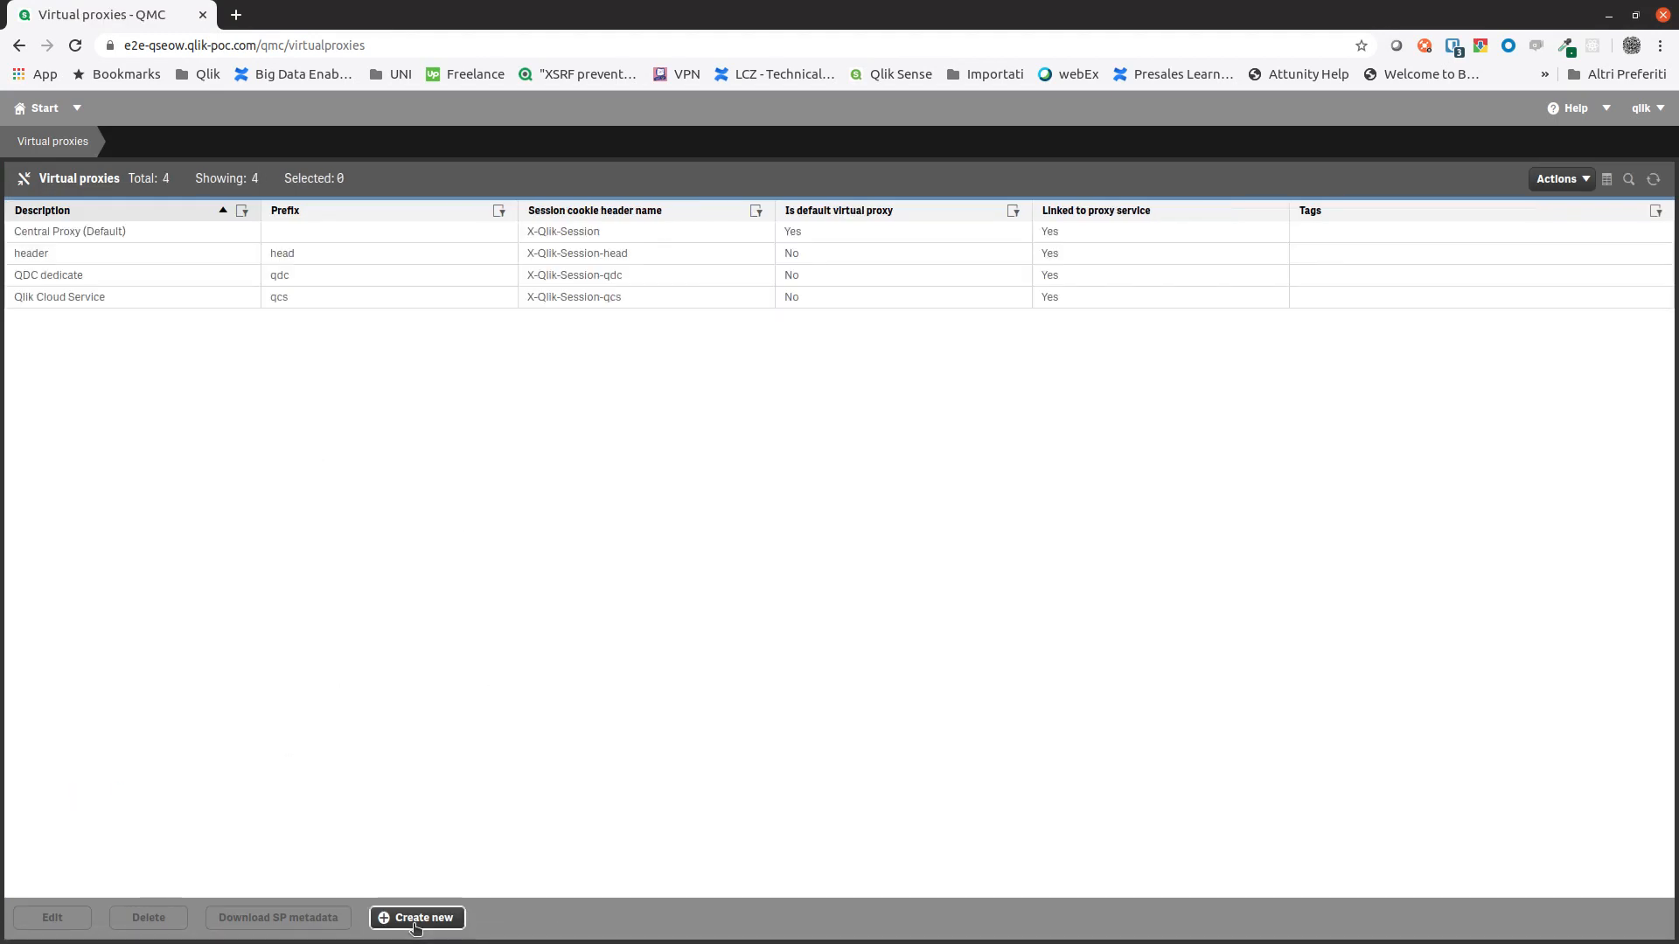
Create virtual proxy 'JWT Authentication', prefix jwt, cookie X-Qlik-Session-jwt, on Central
left_click(424, 918)
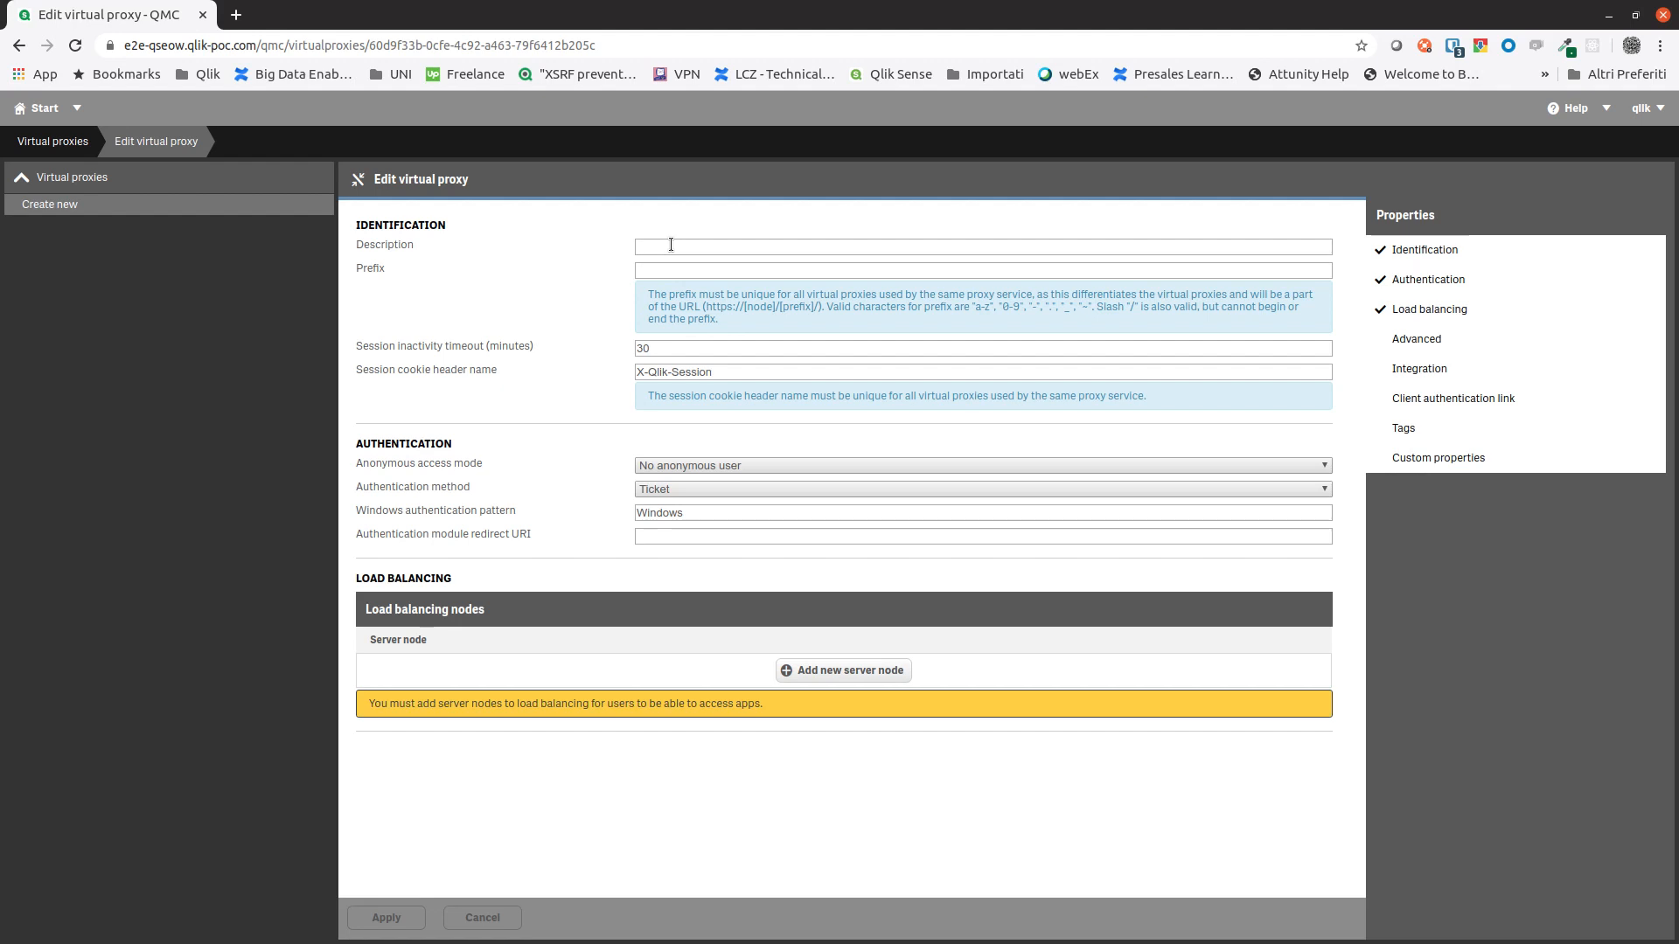
type("JWT Authentication")
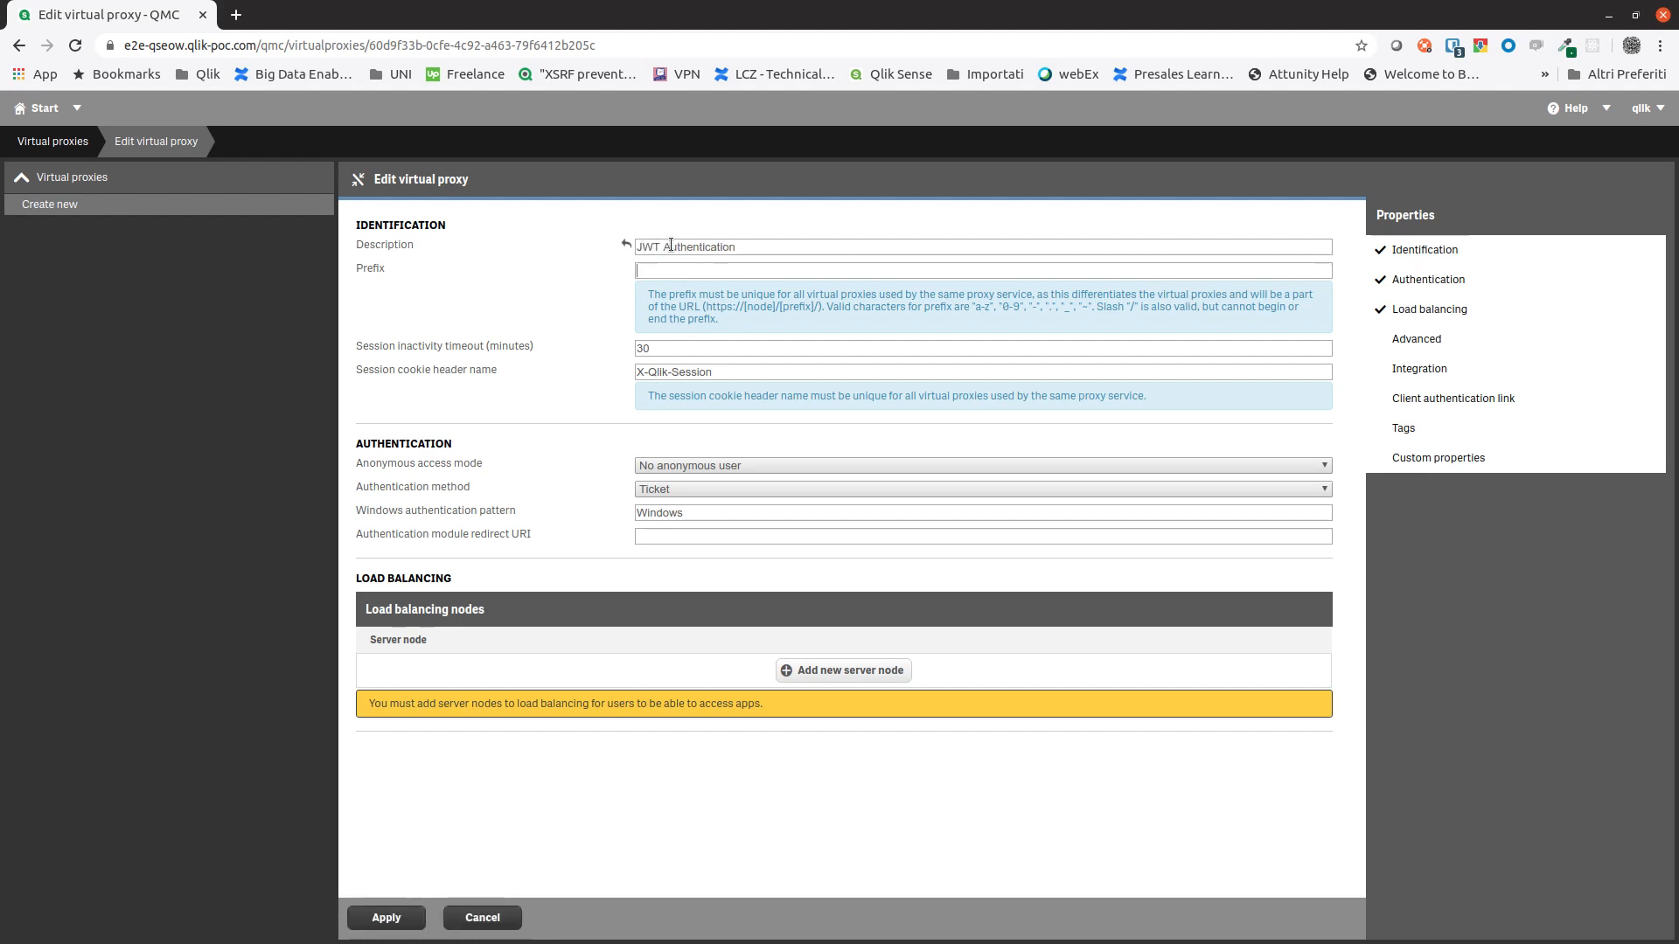
type("jwt")
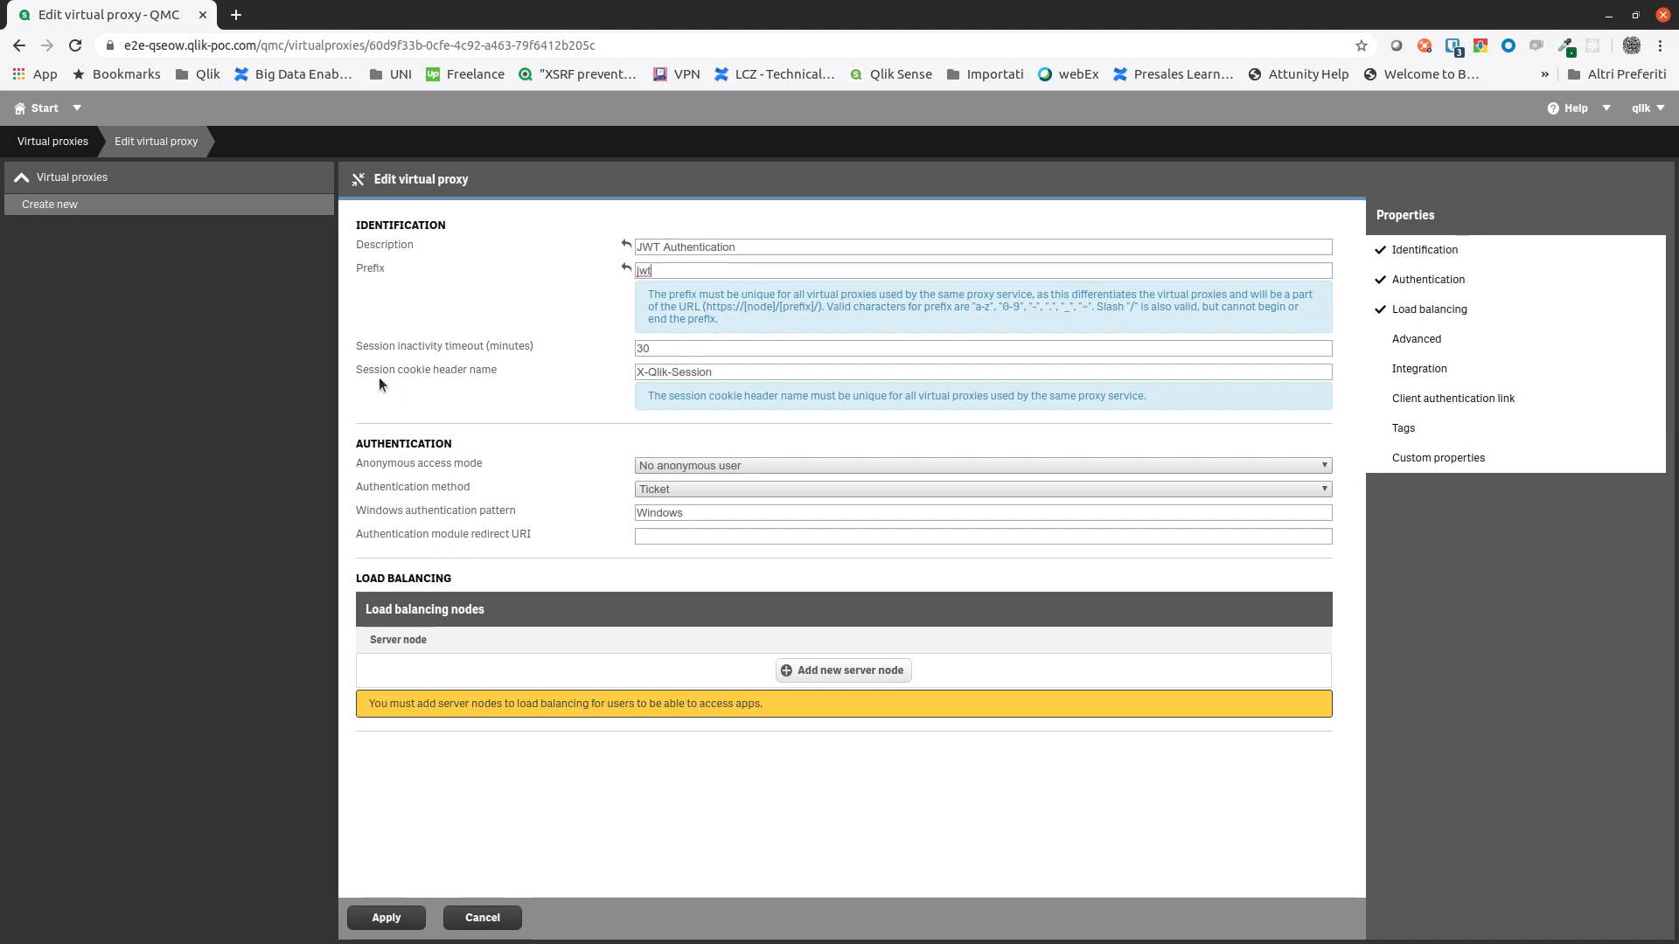
left_click(720, 372)
type("-jwt")
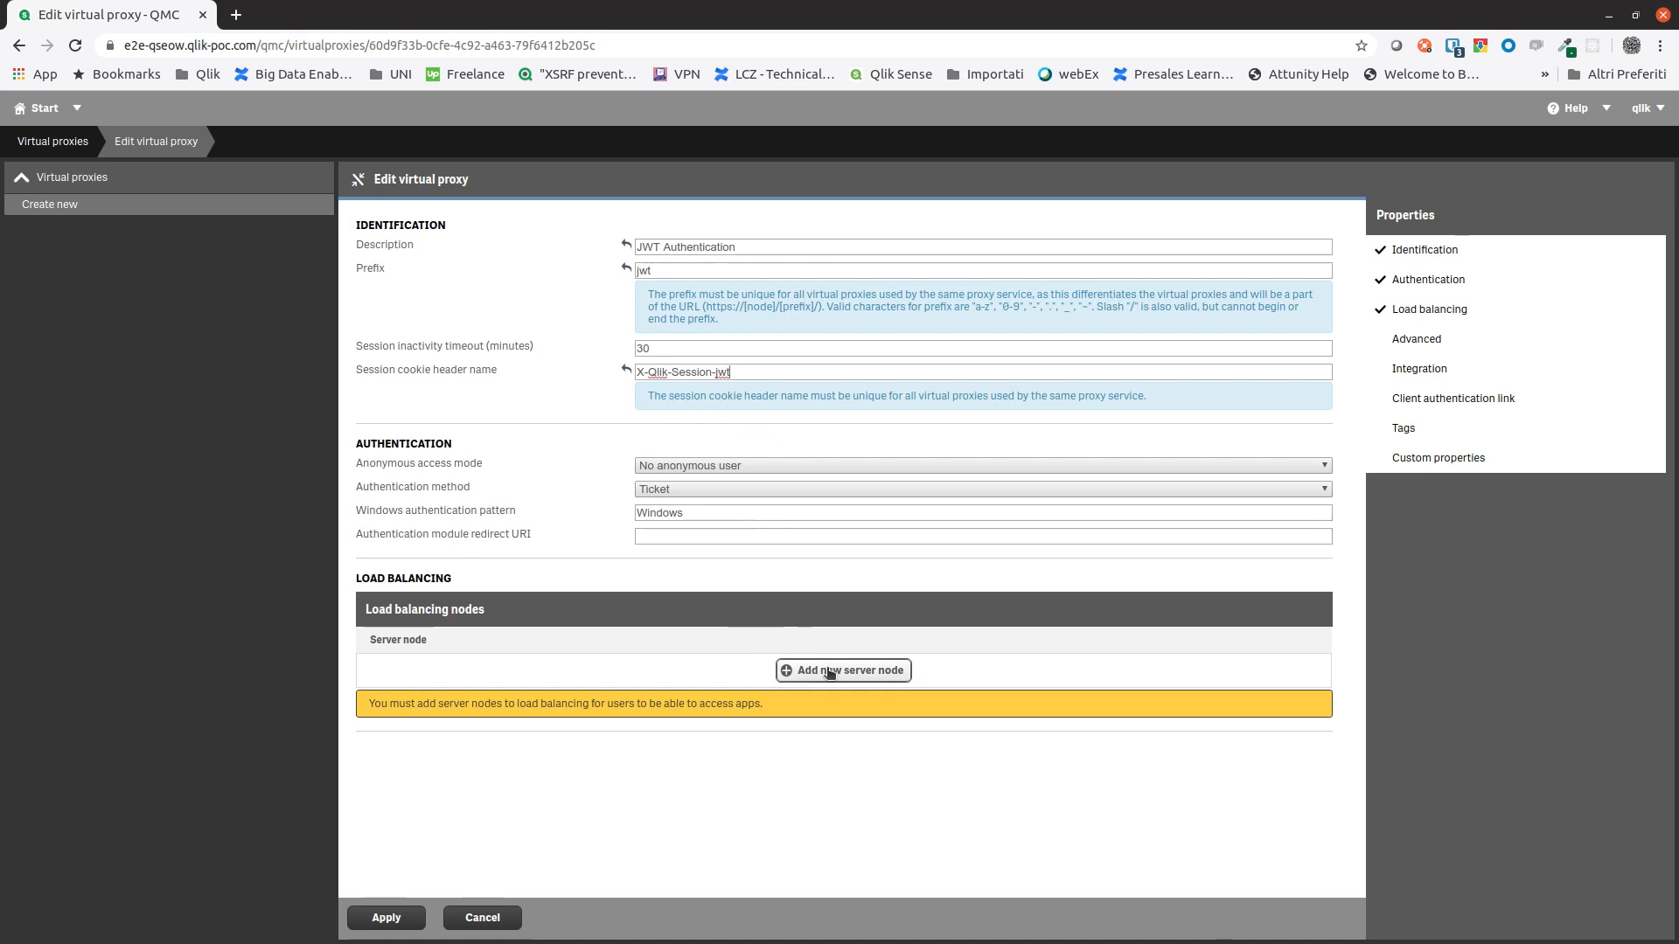
left_click(843, 670)
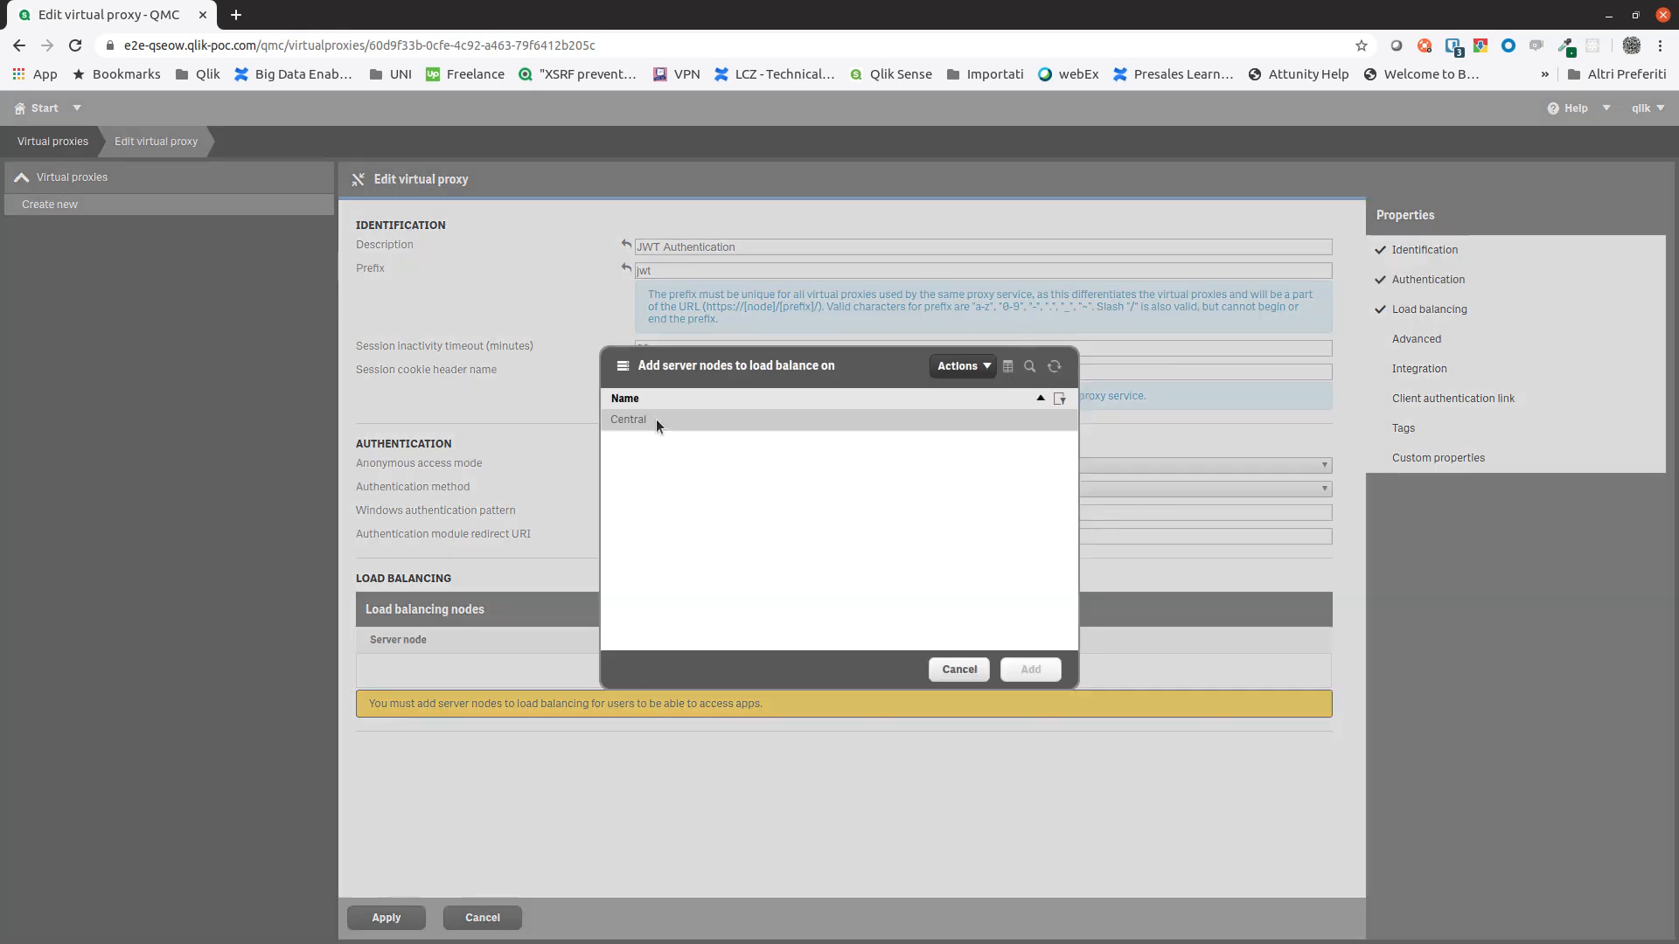
left_click(1030, 668)
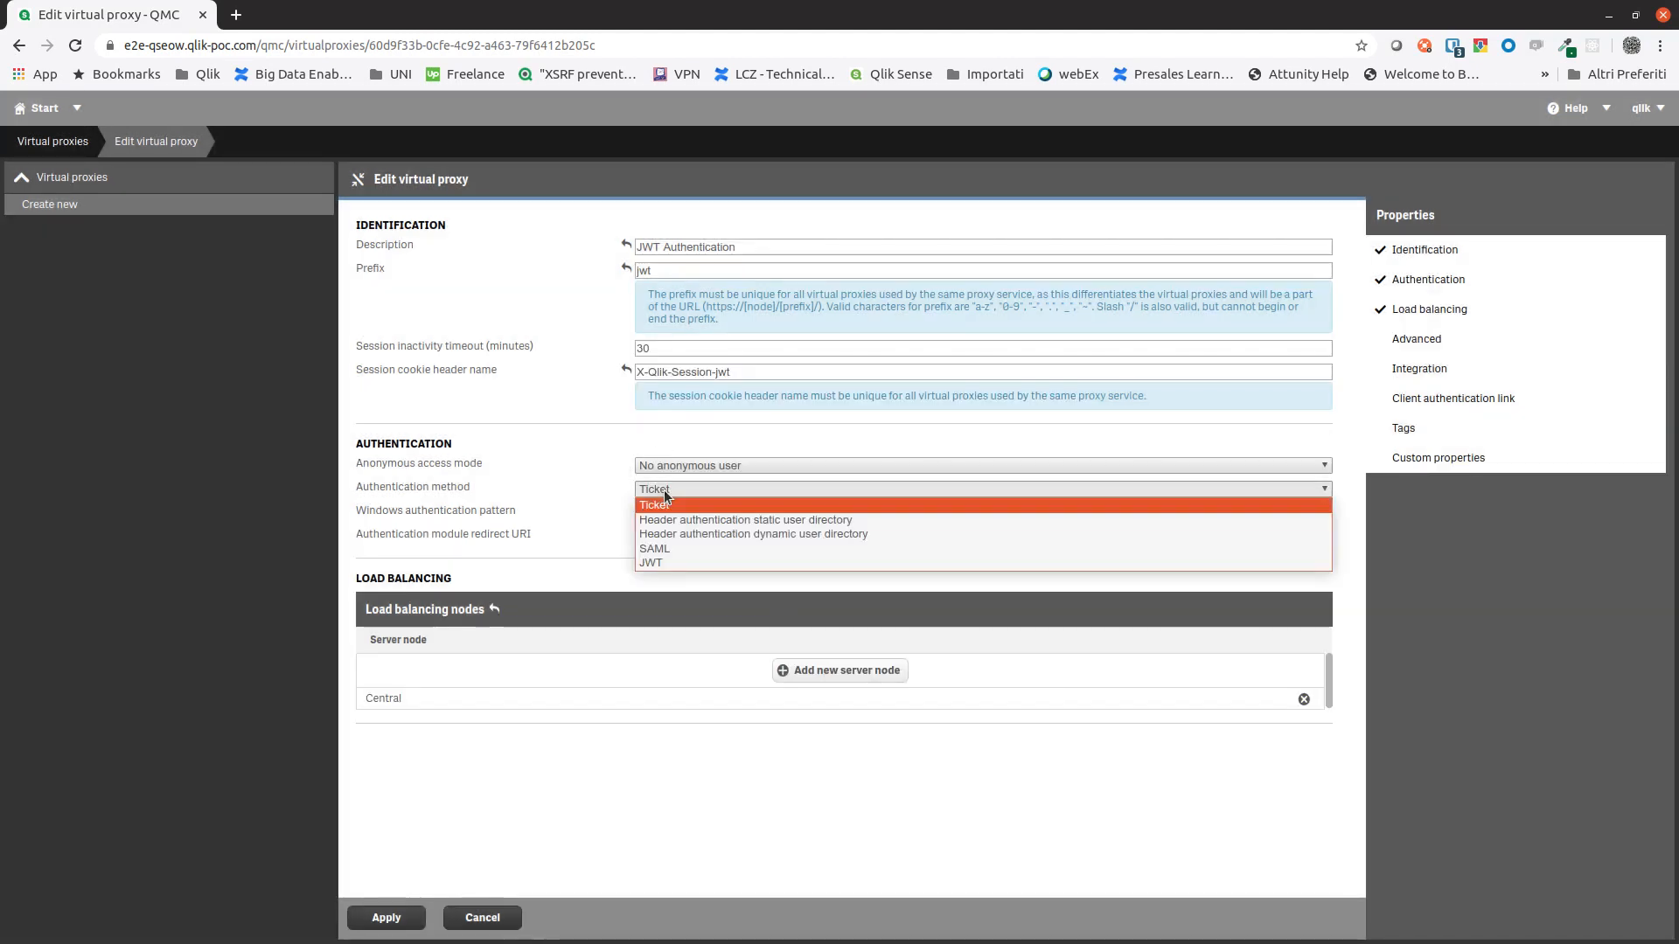
mouse_move(673, 572)
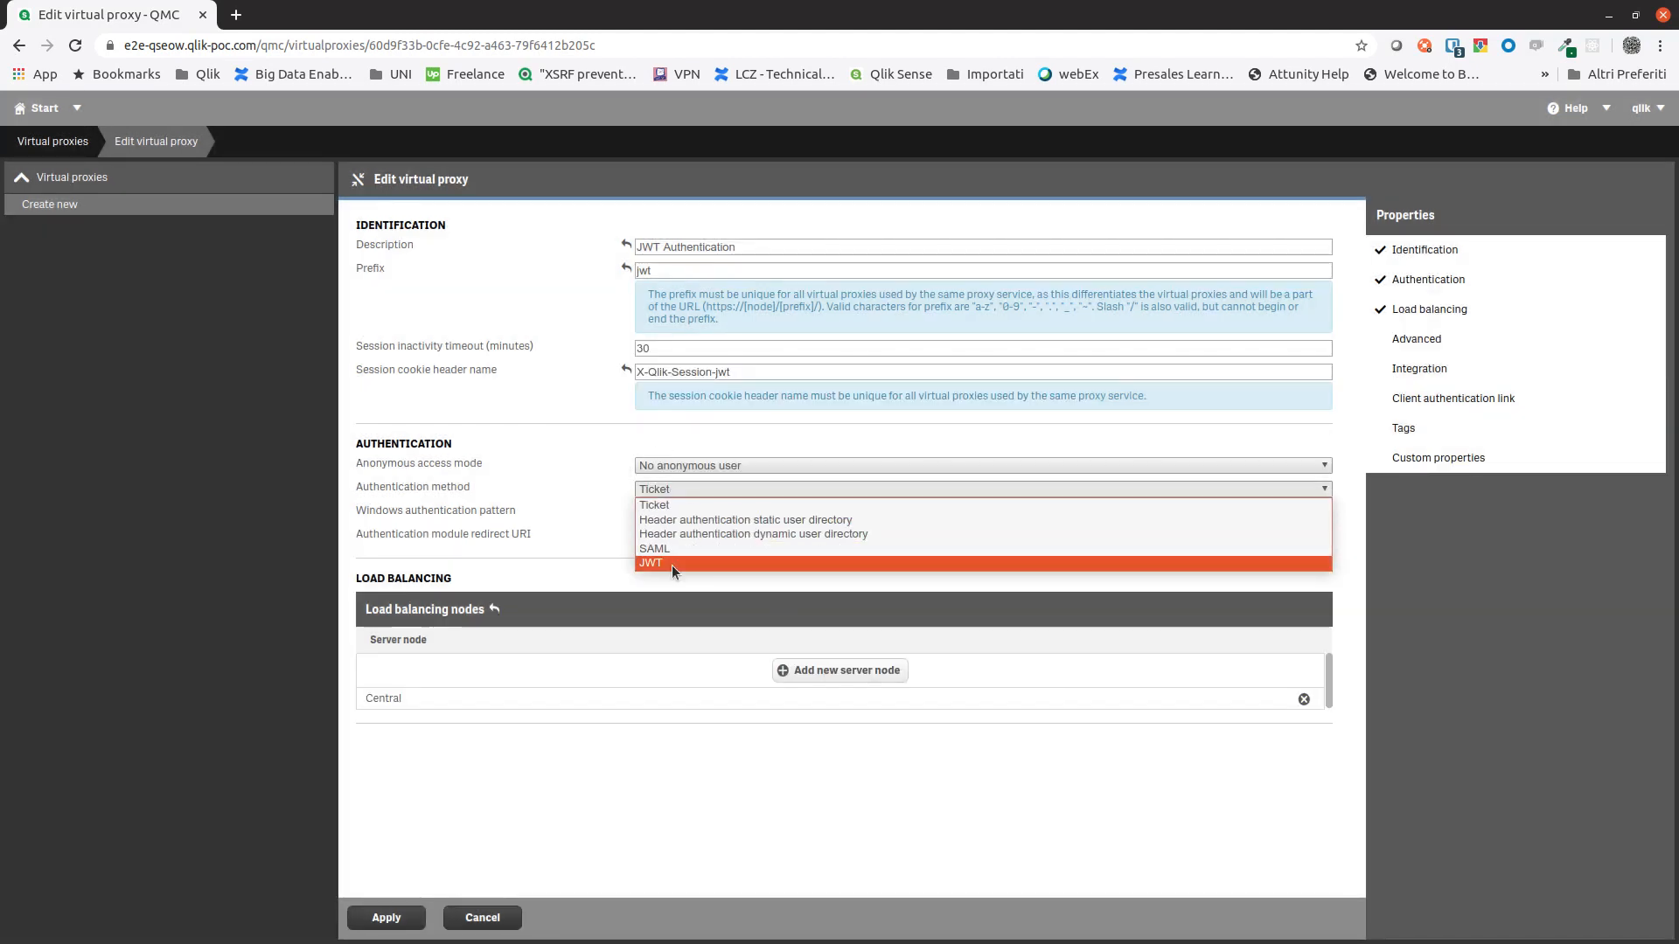
Choose JWT as the new virtual proxy's authentication method
left_click(652, 563)
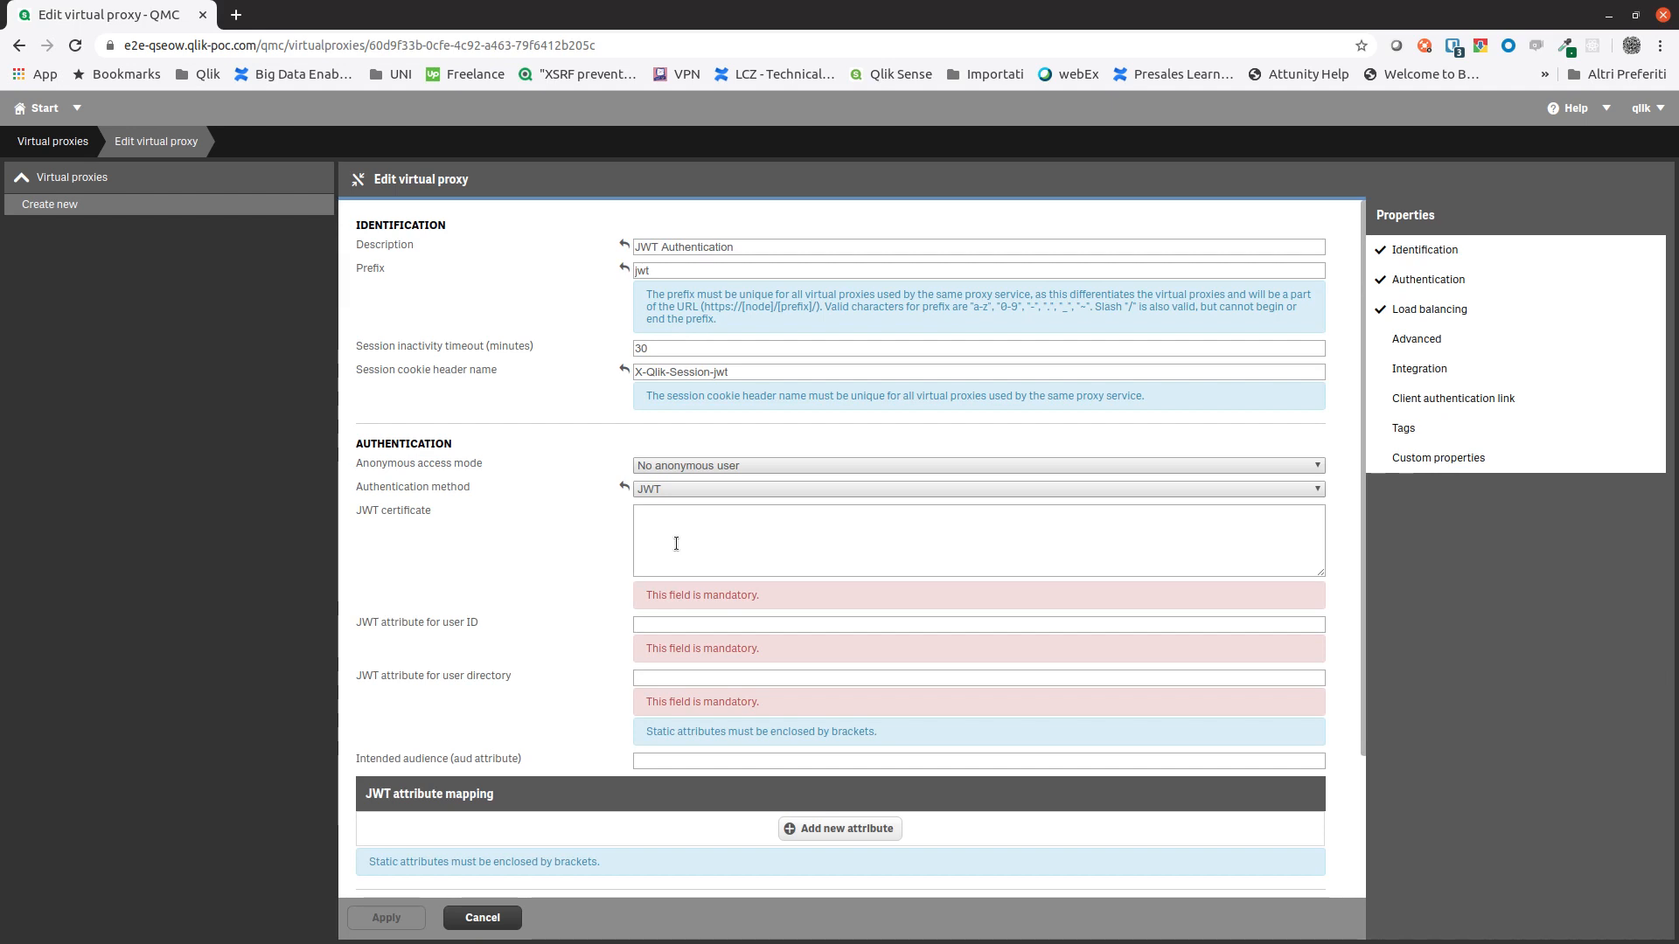
mouse_move(687, 547)
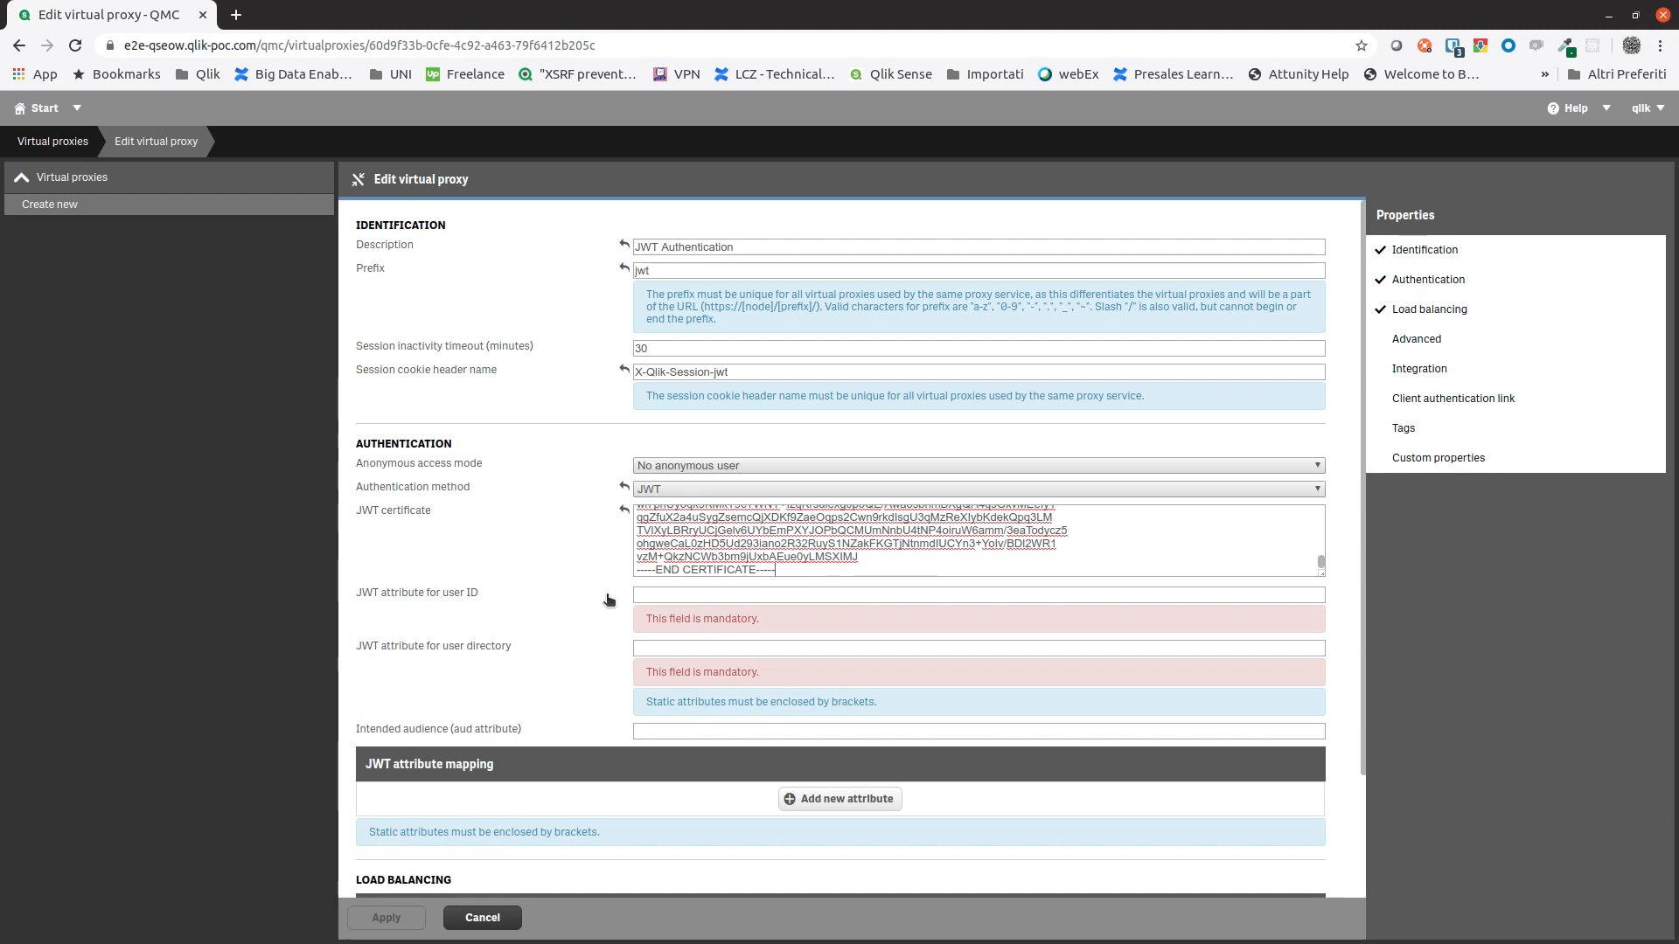
Paste the JWT certificate and enter useName and userDir as the JWT attributes
type("userDir")
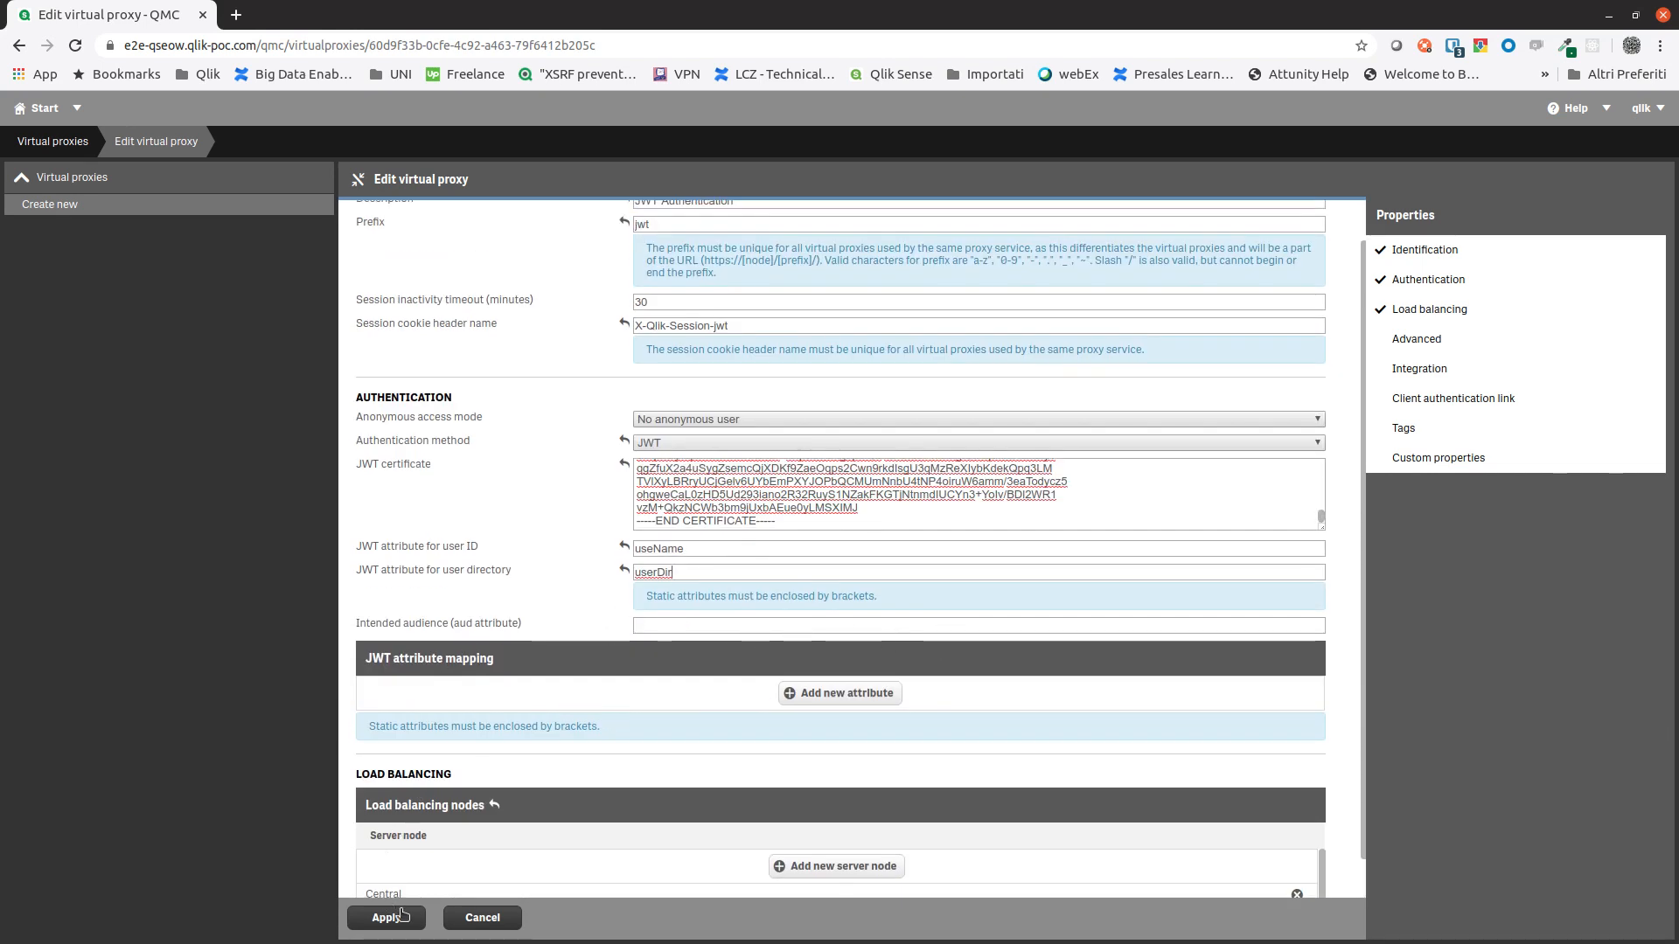
Apply the JWT Authentication proxy settings and confirm the proxy restart
left_click(386, 917)
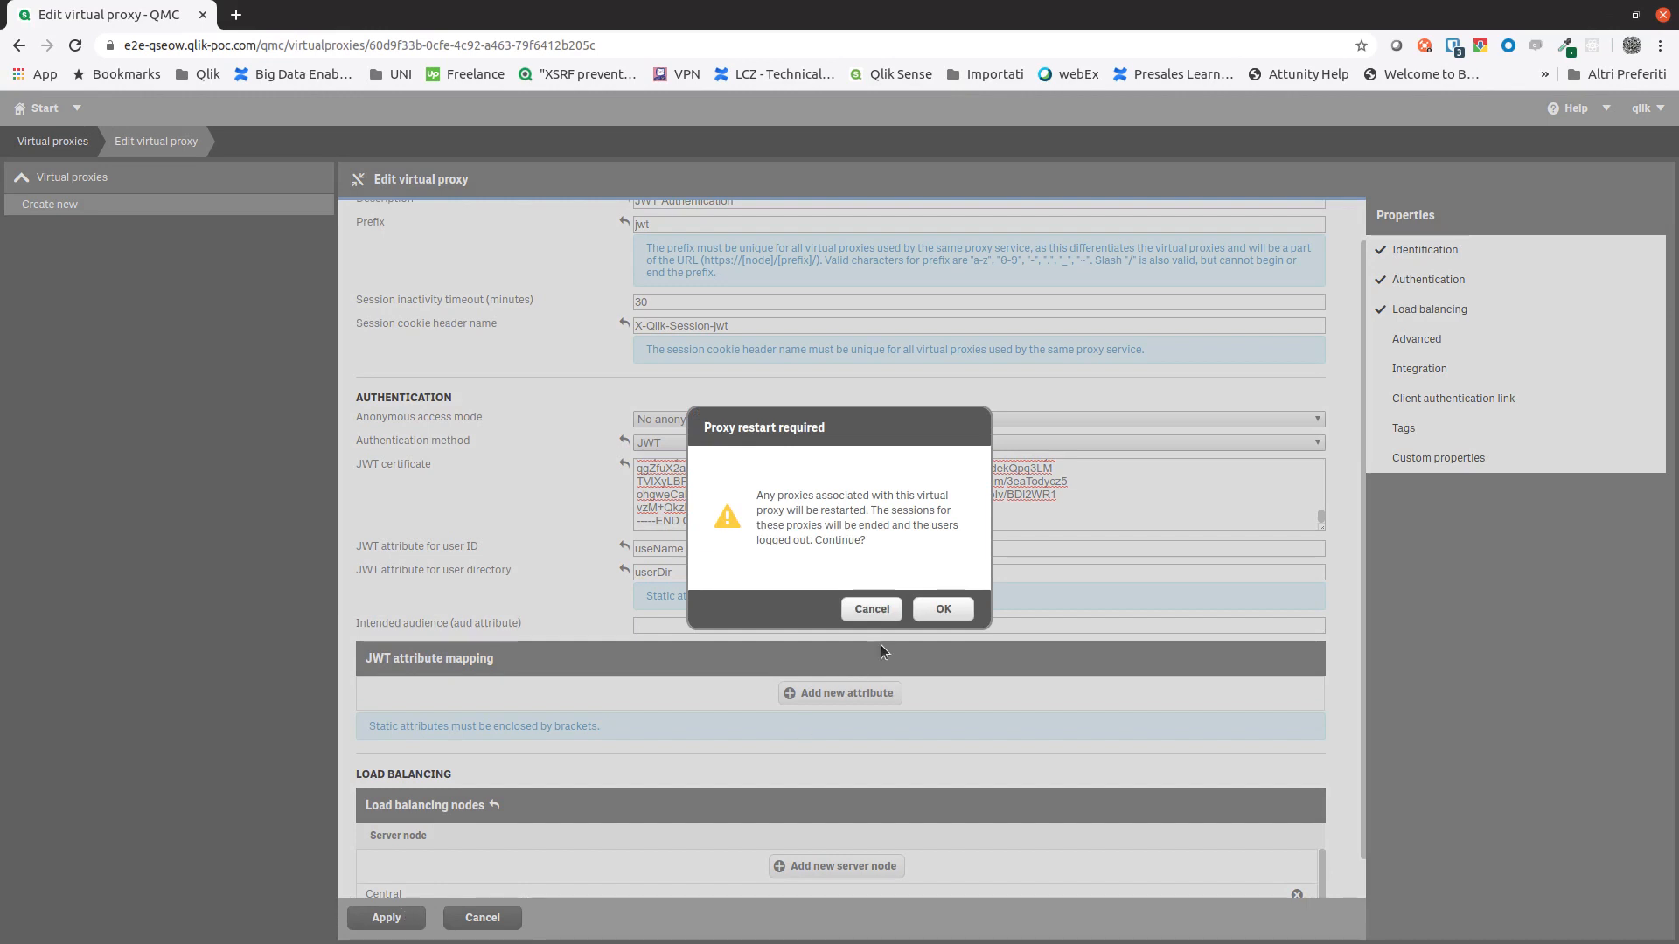
left_click(943, 608)
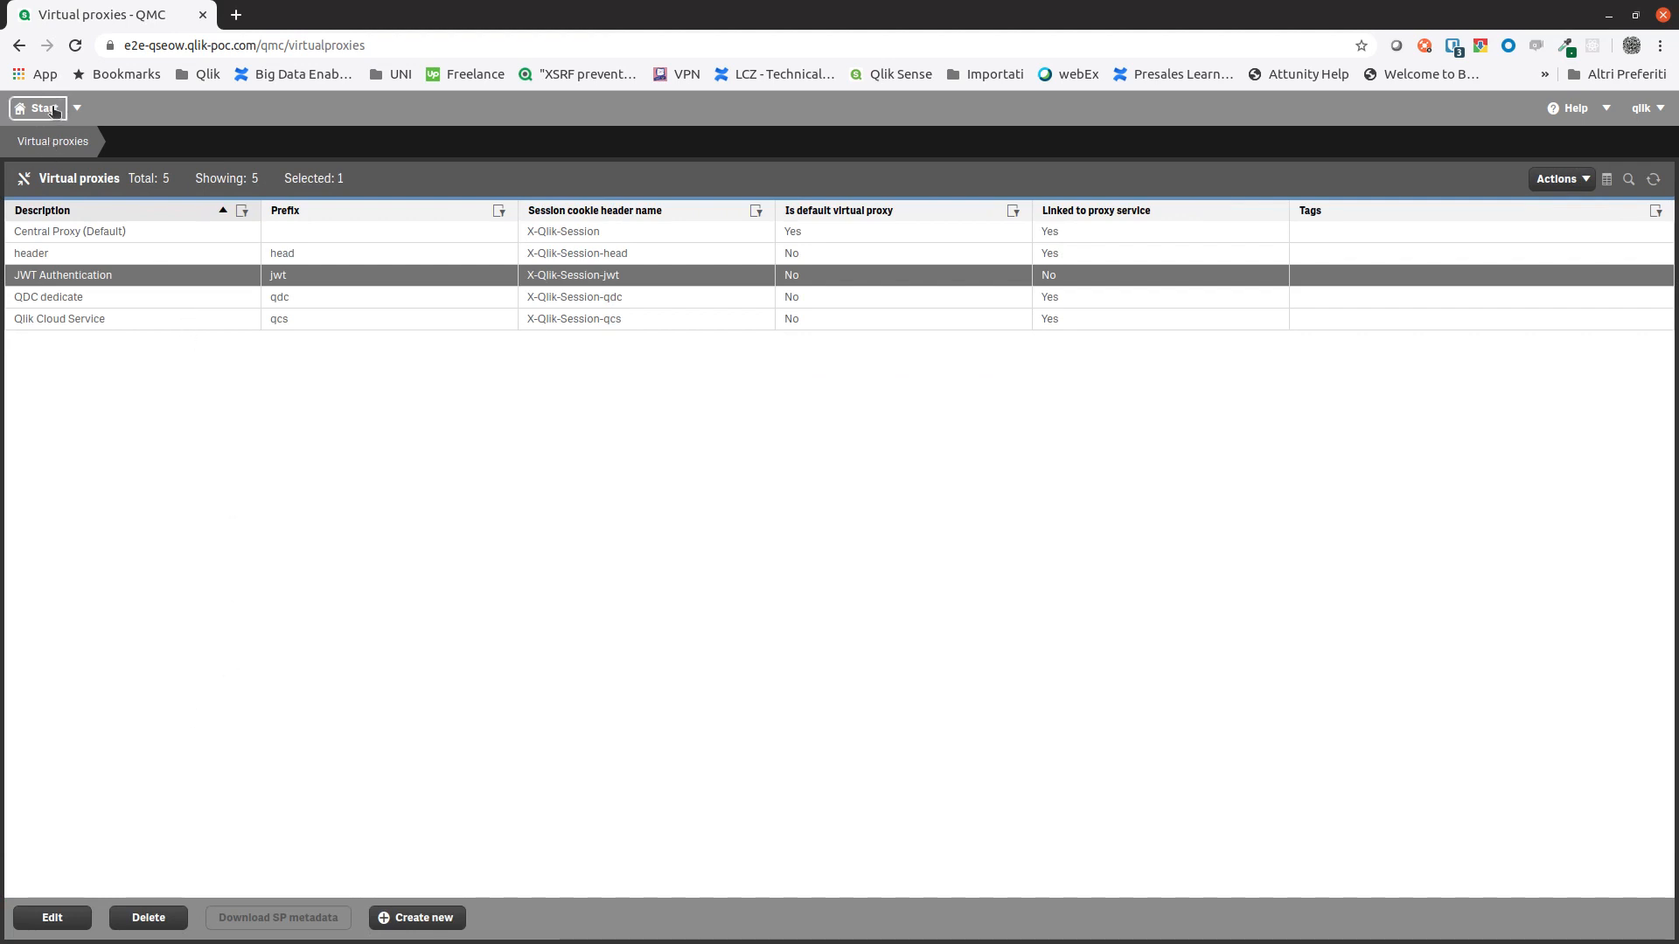
On Central proxy's Virtual proxies page, link the existing JWT Authentication proxy
left_click(38, 107)
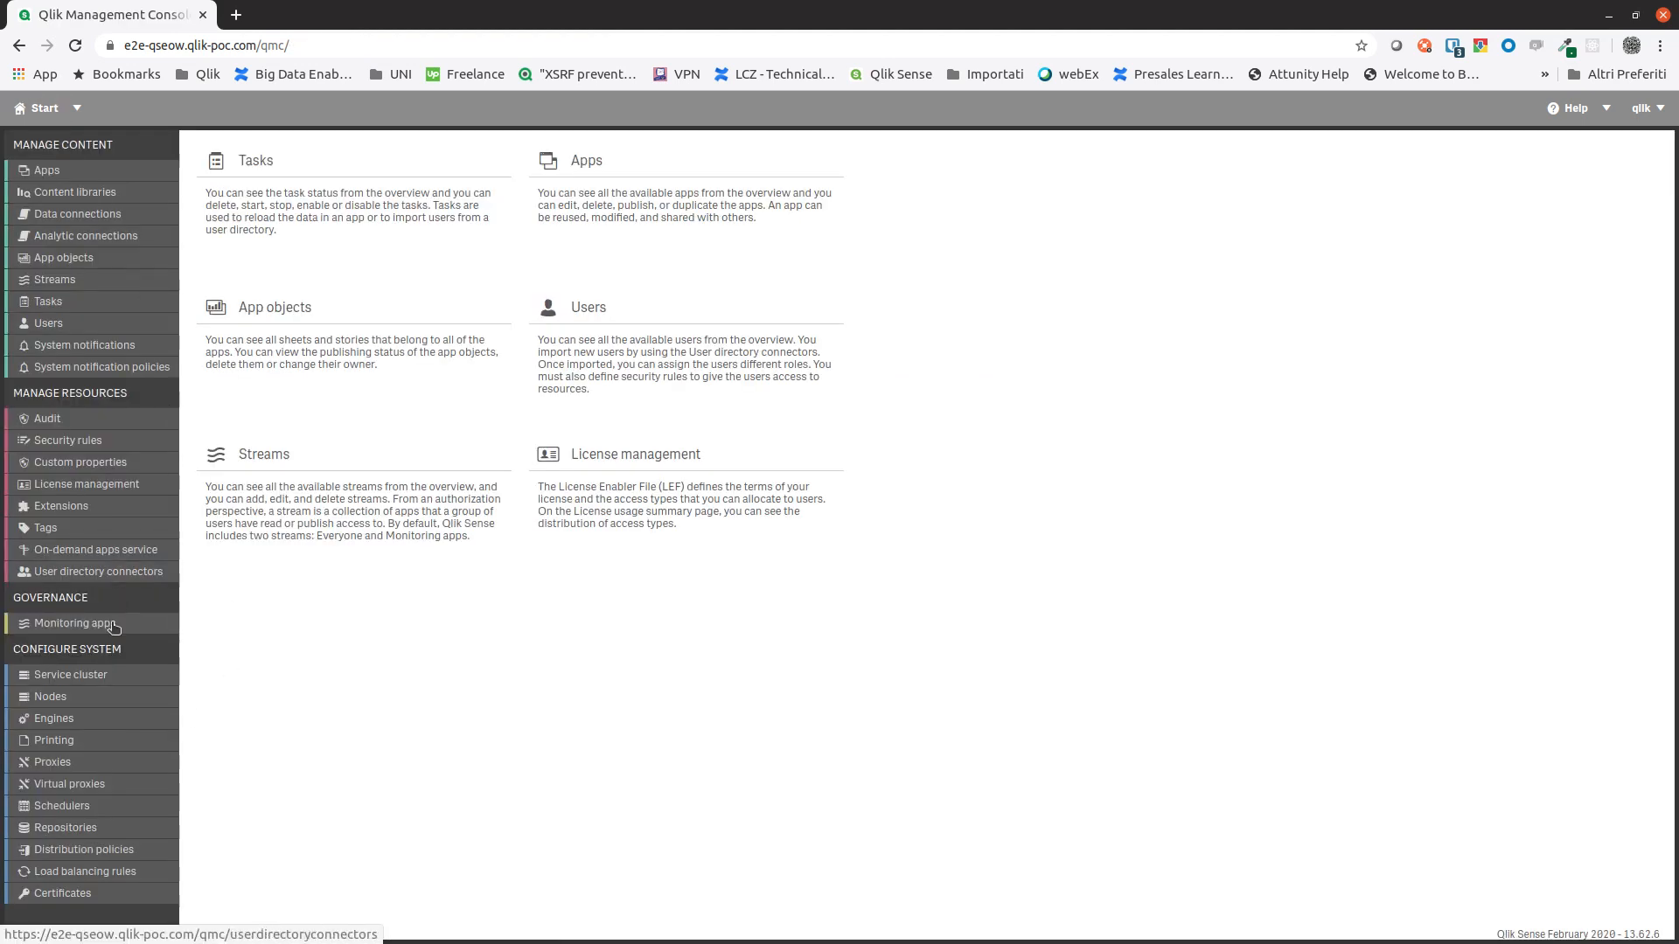
left_click(51, 762)
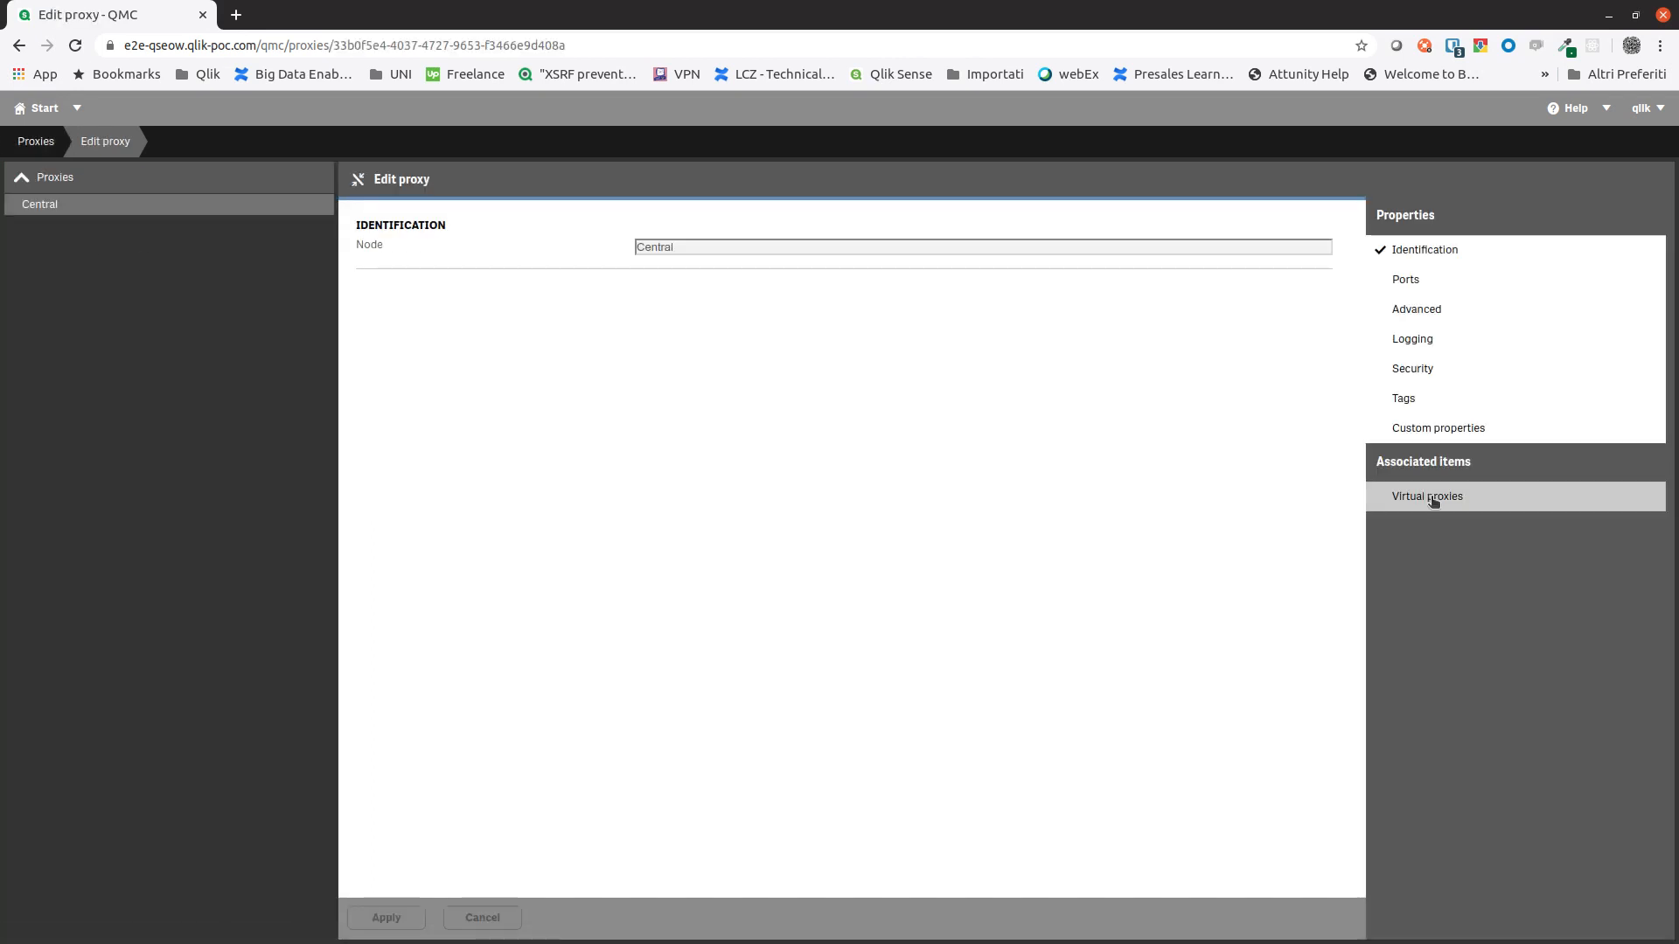
left_click(1427, 495)
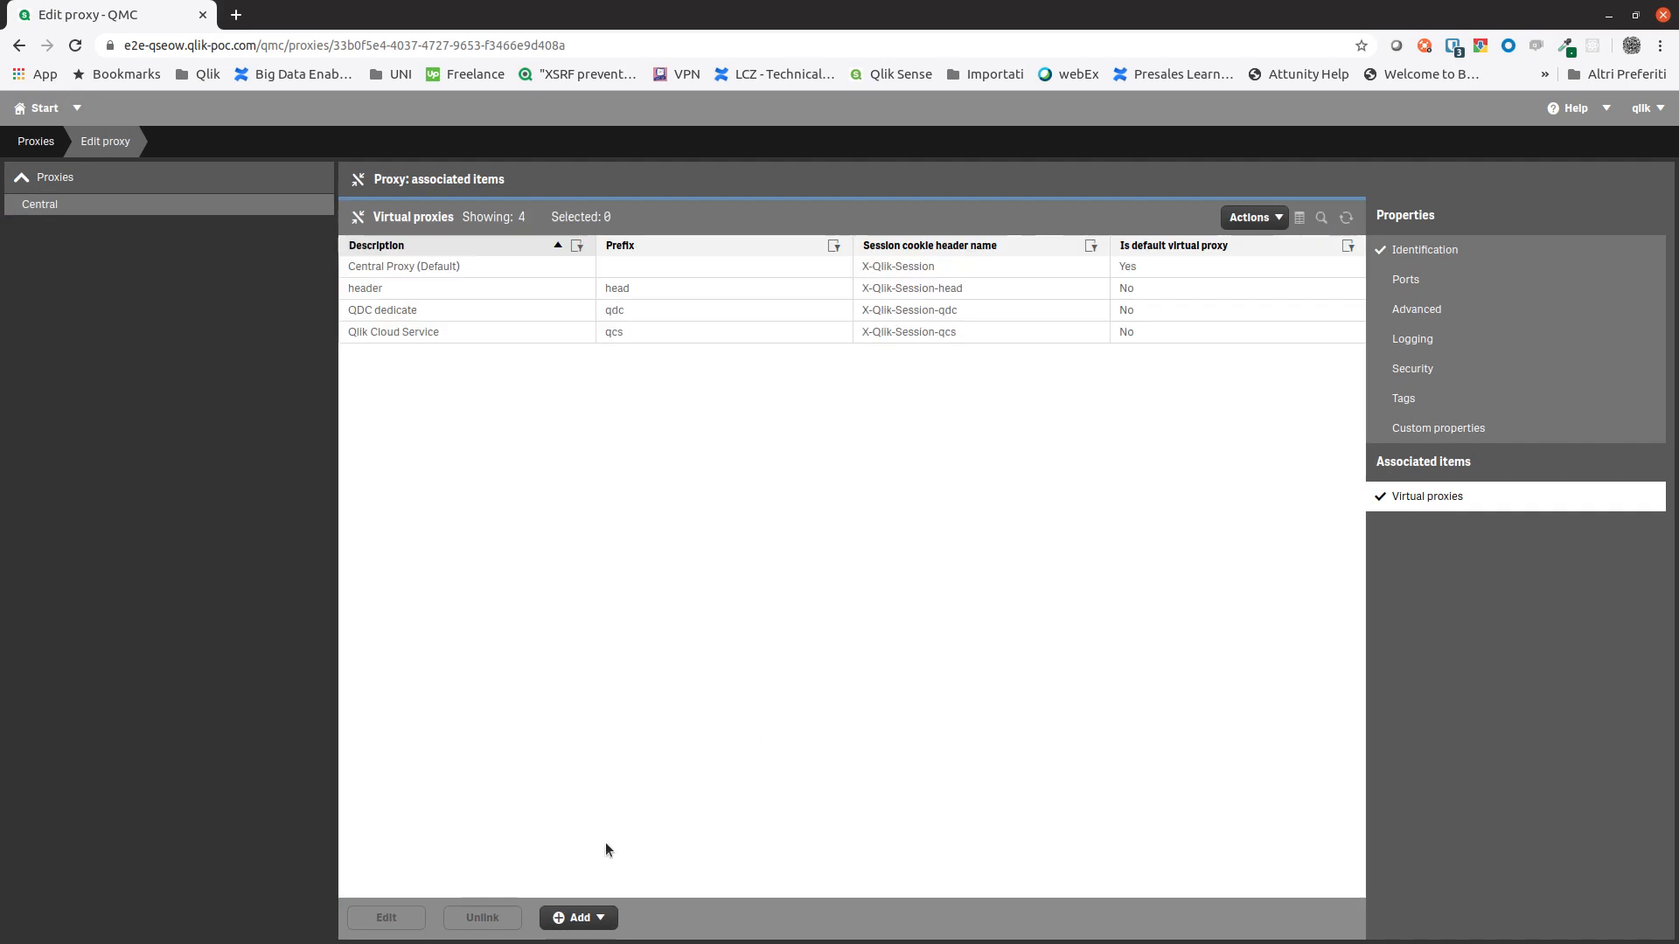
left_click(578, 918)
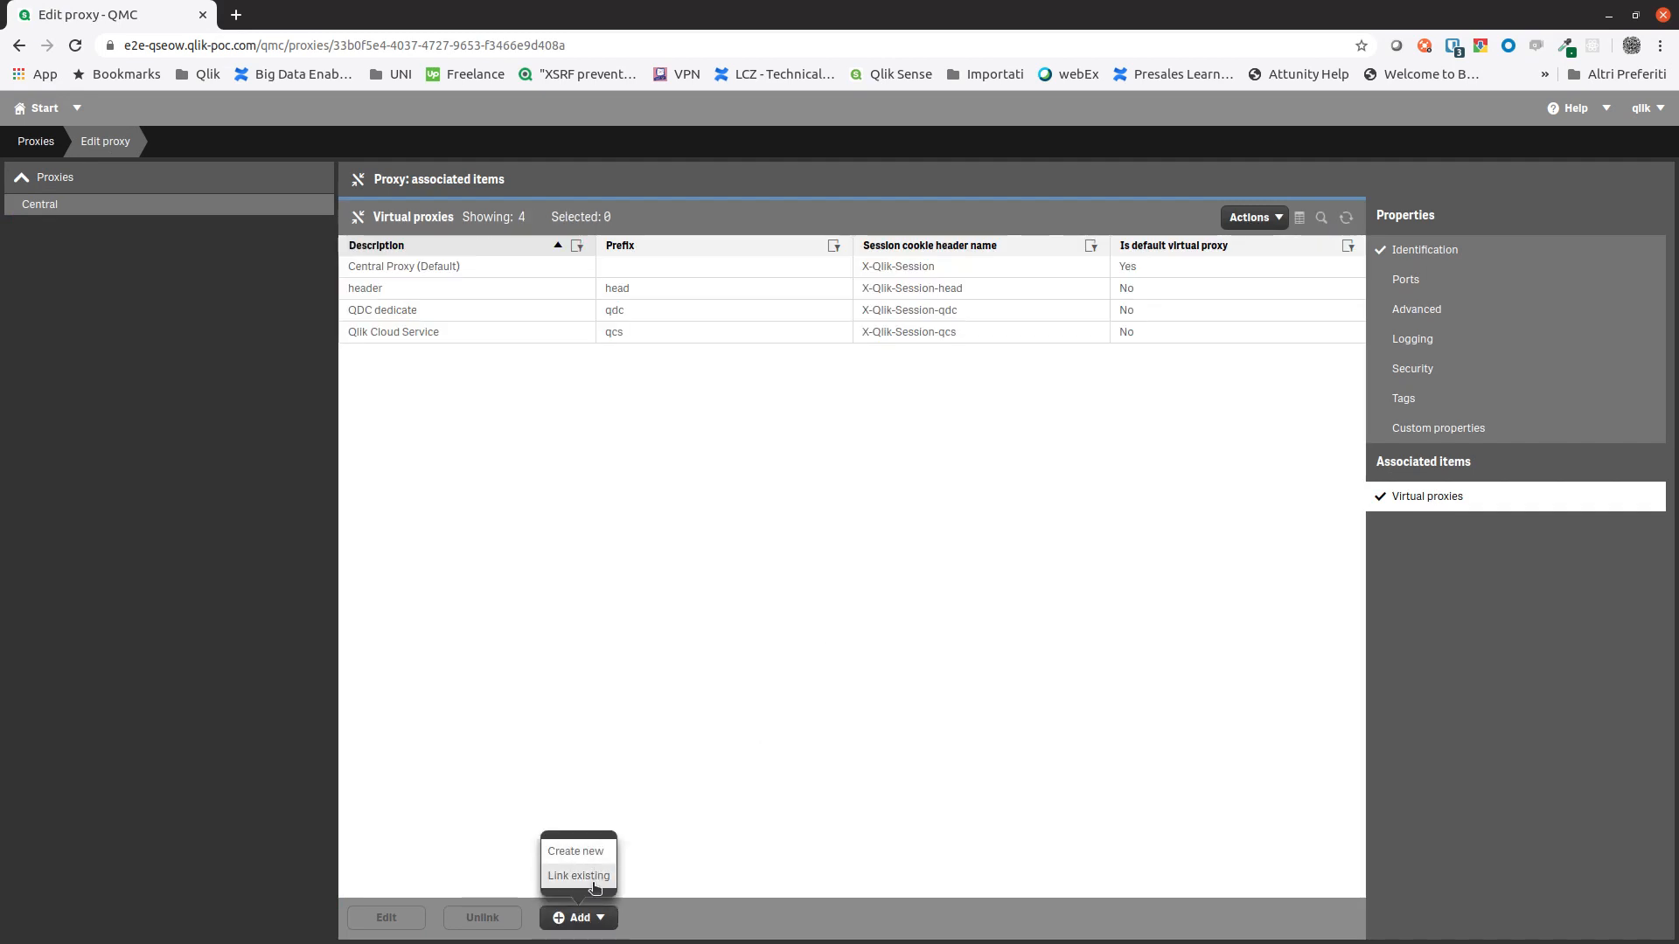
left_click(578, 875)
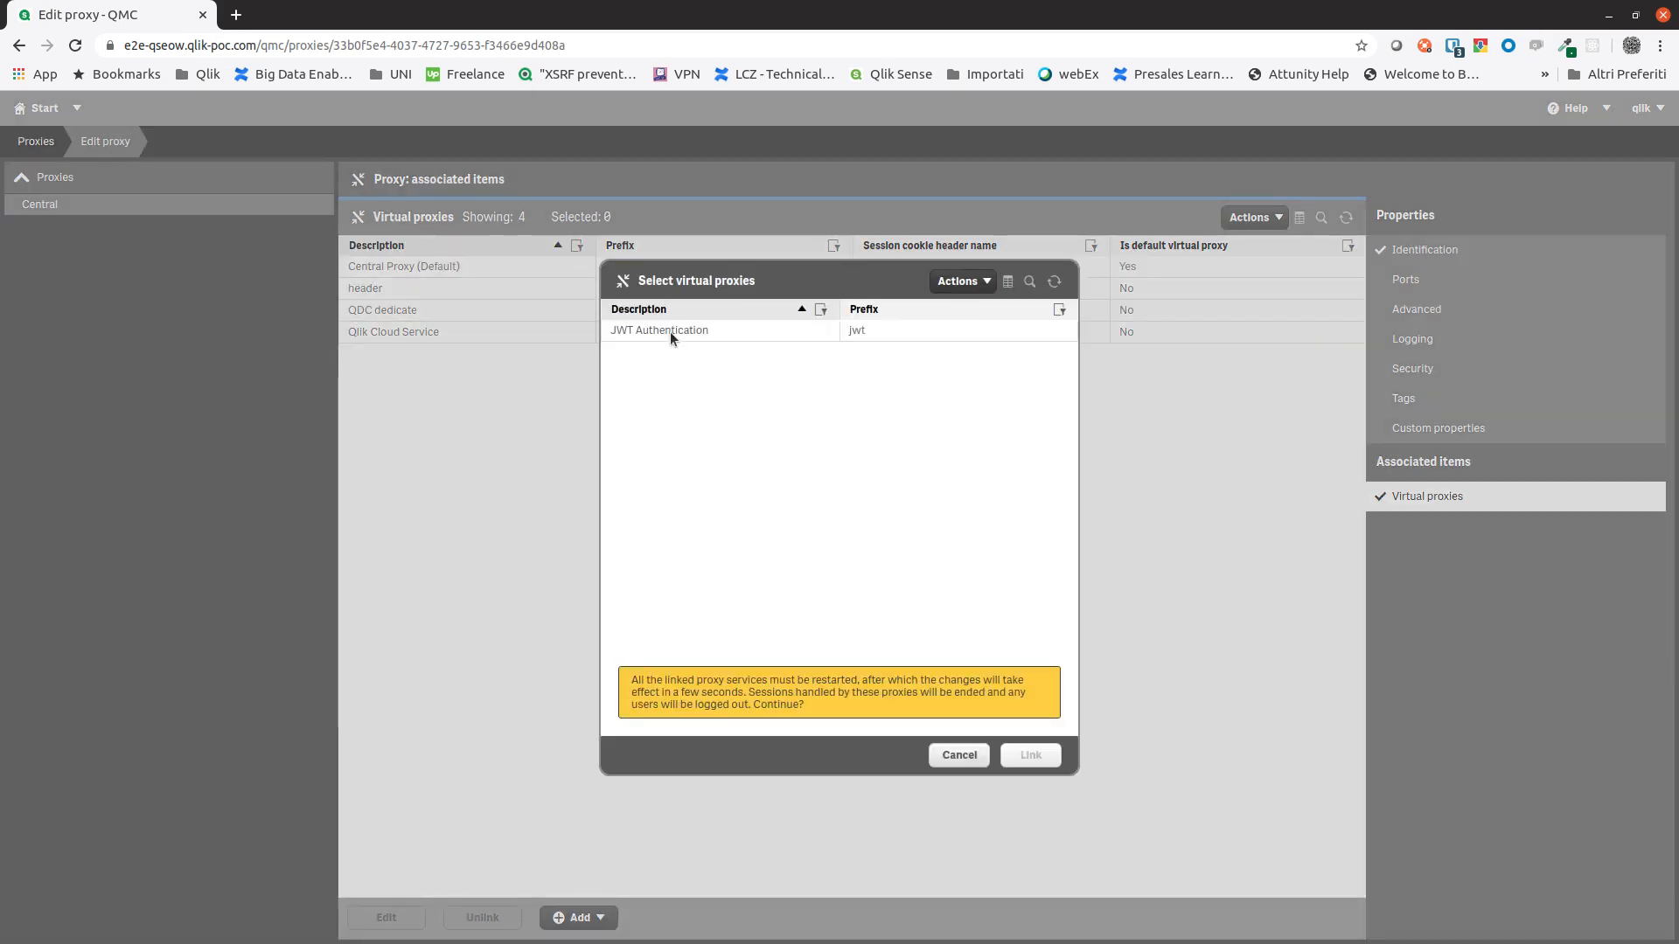
left_click(719, 331)
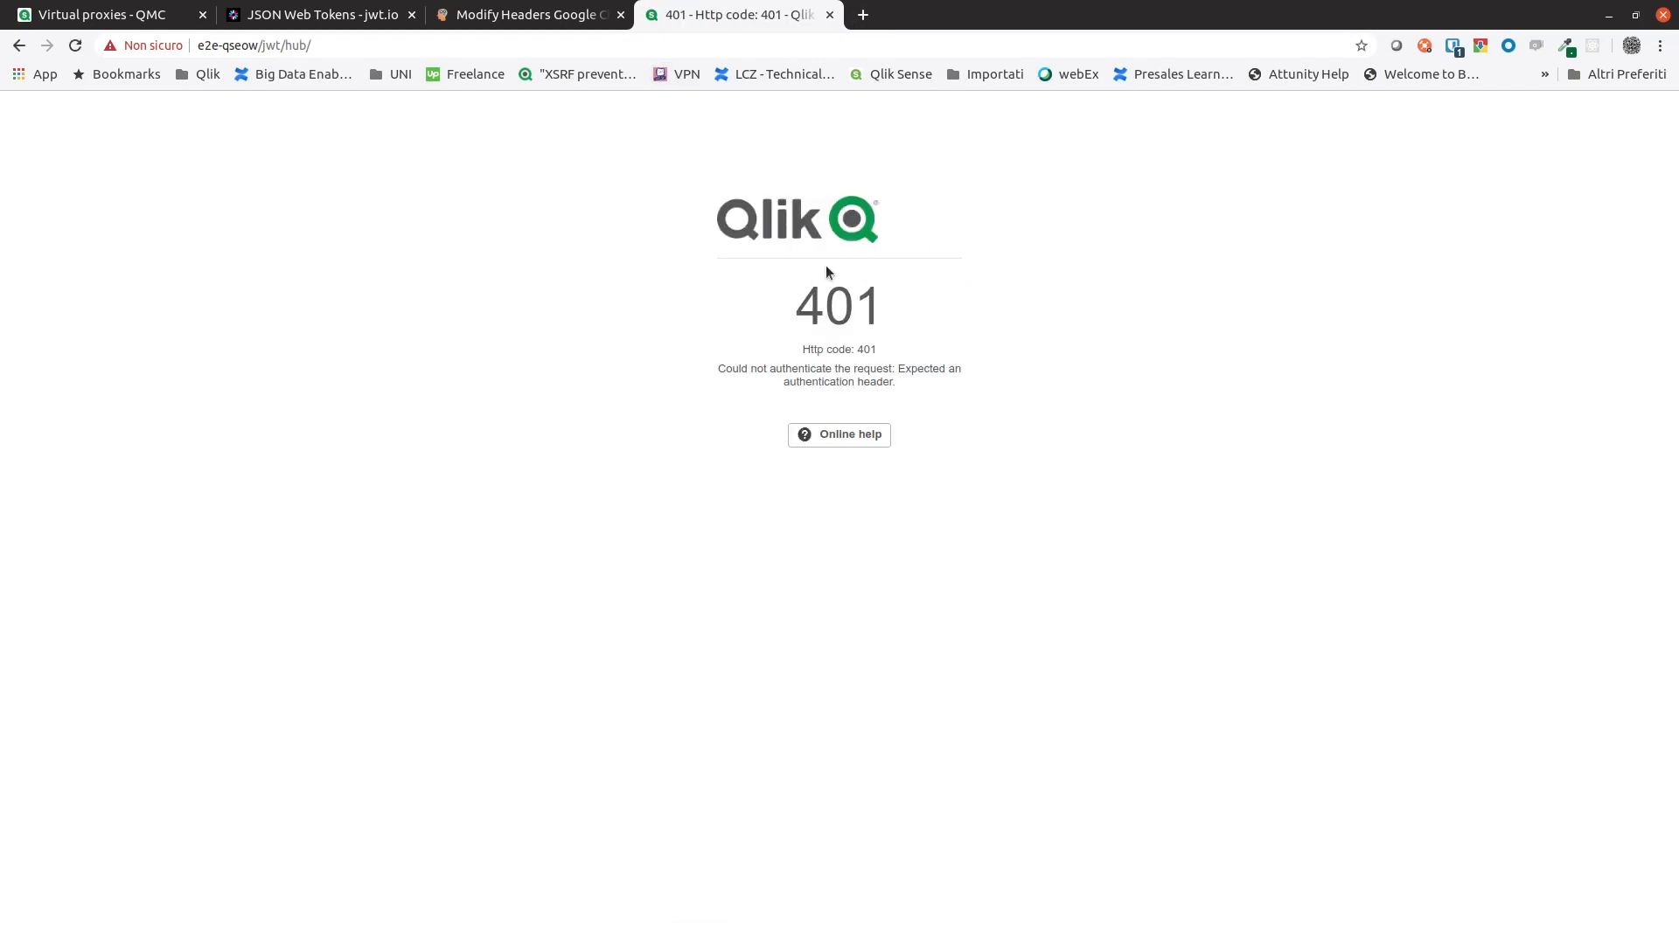
mouse_move(842, 418)
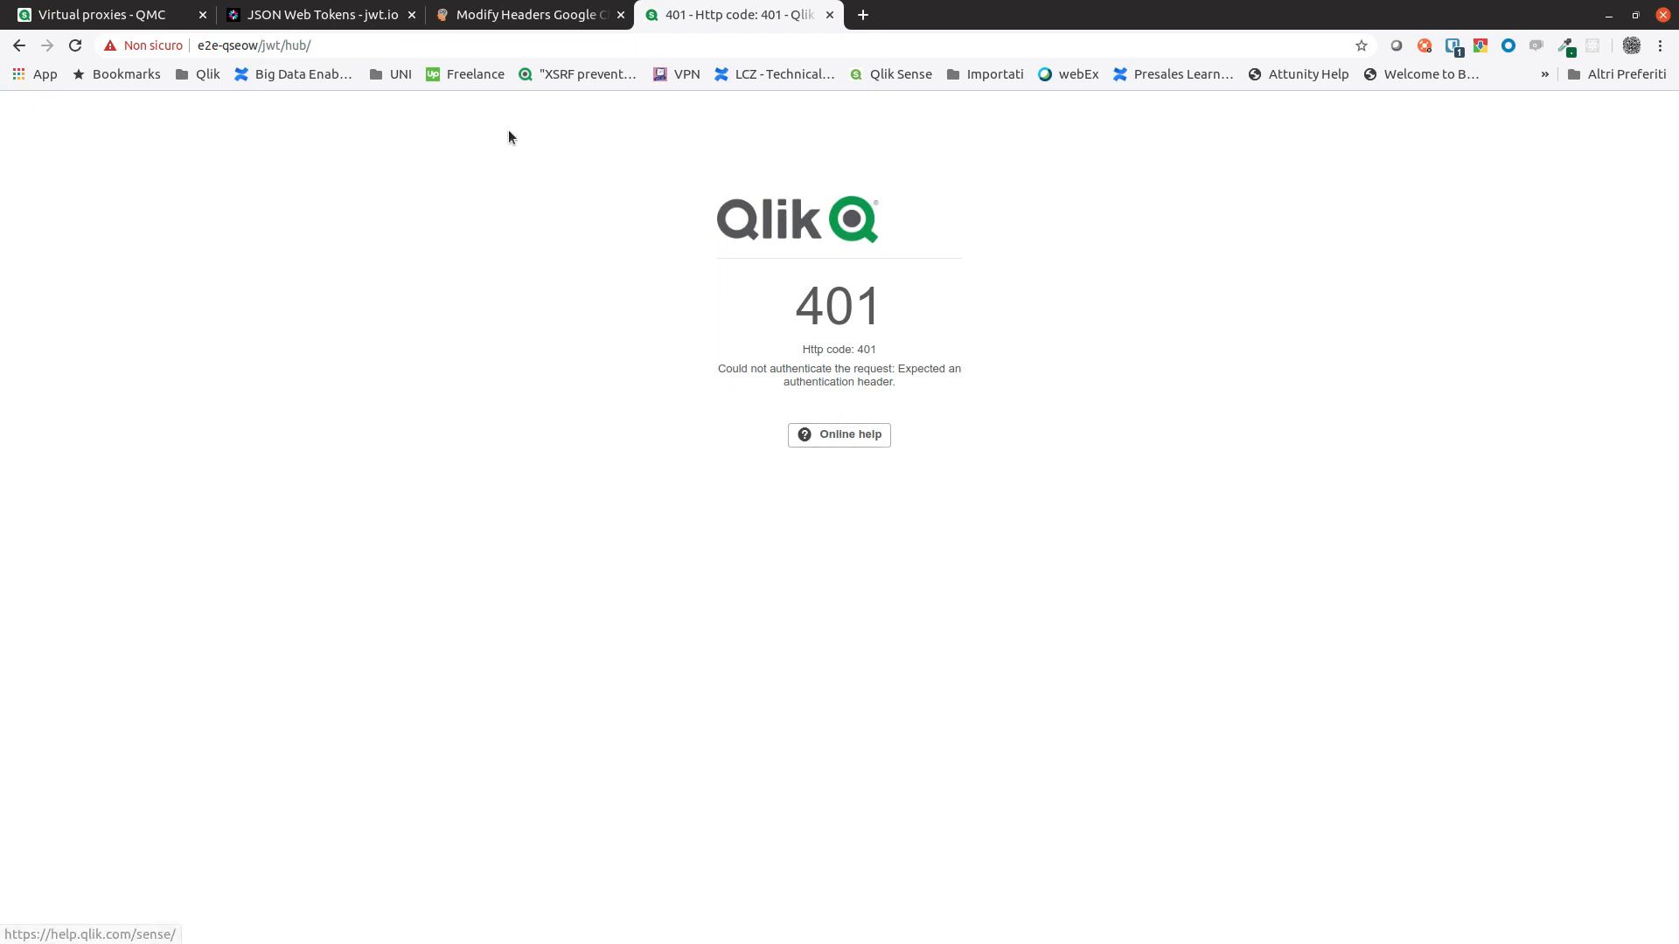
Load e2e-qseow/jwt/hub/ and get the 401 'Expected an authentication header' error
left_click(322, 14)
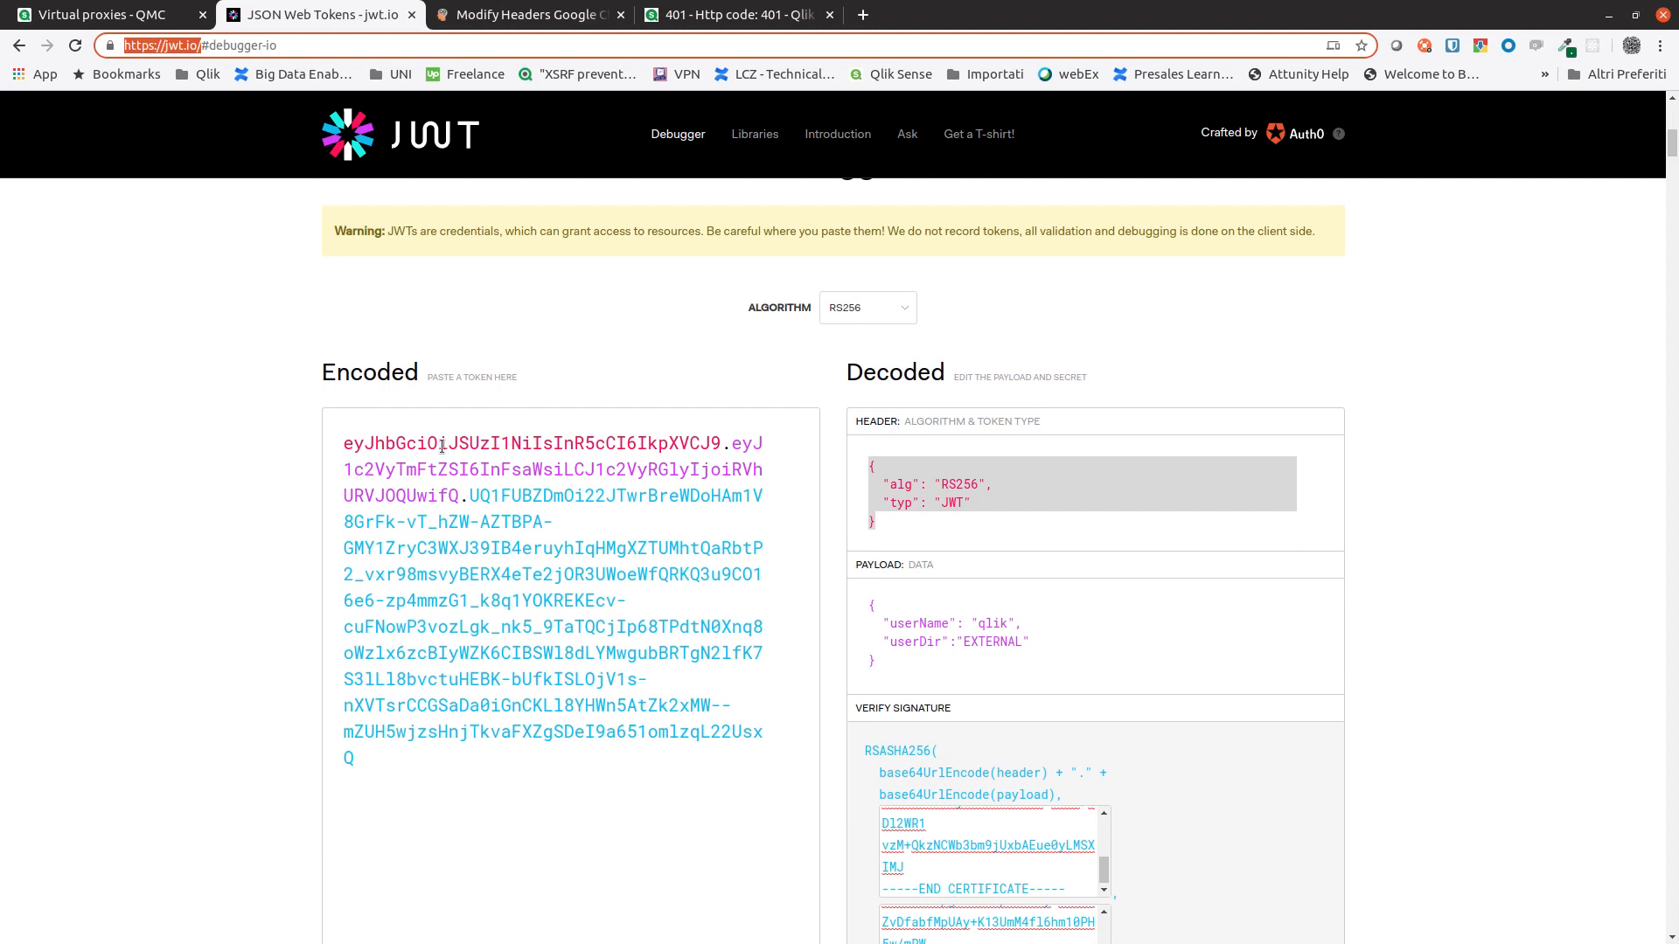
Keep RS256 in jwt.io, check the qlik/EXTERNAL payload, and copy the encoded token
left_click(866, 307)
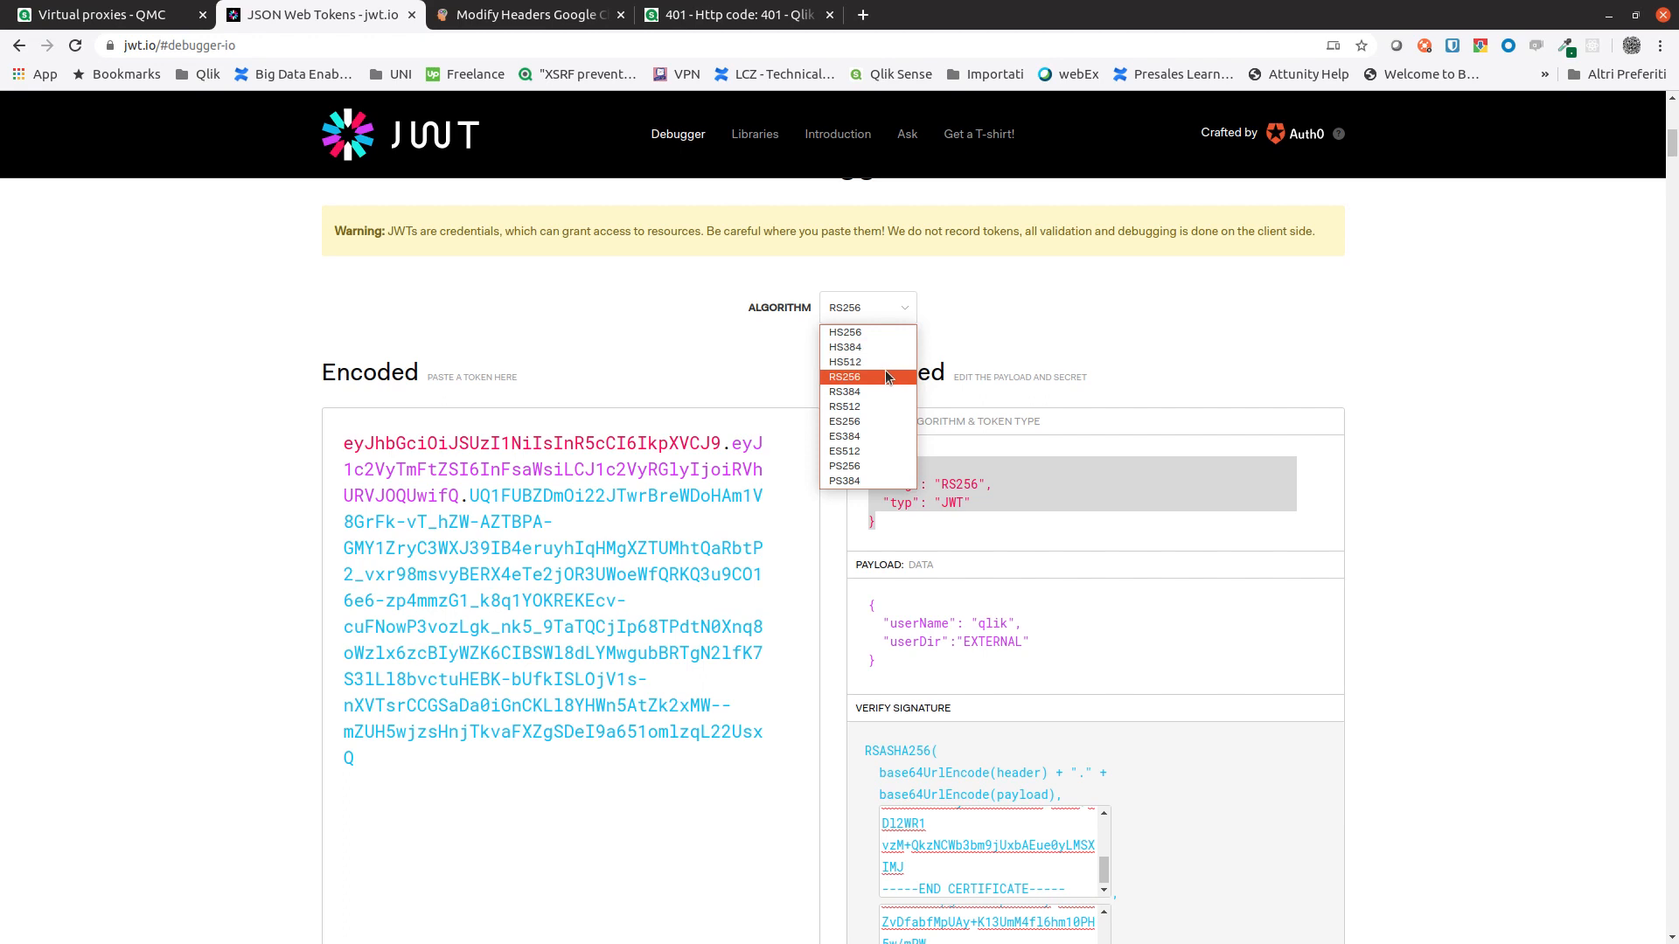
mouse_move(884, 384)
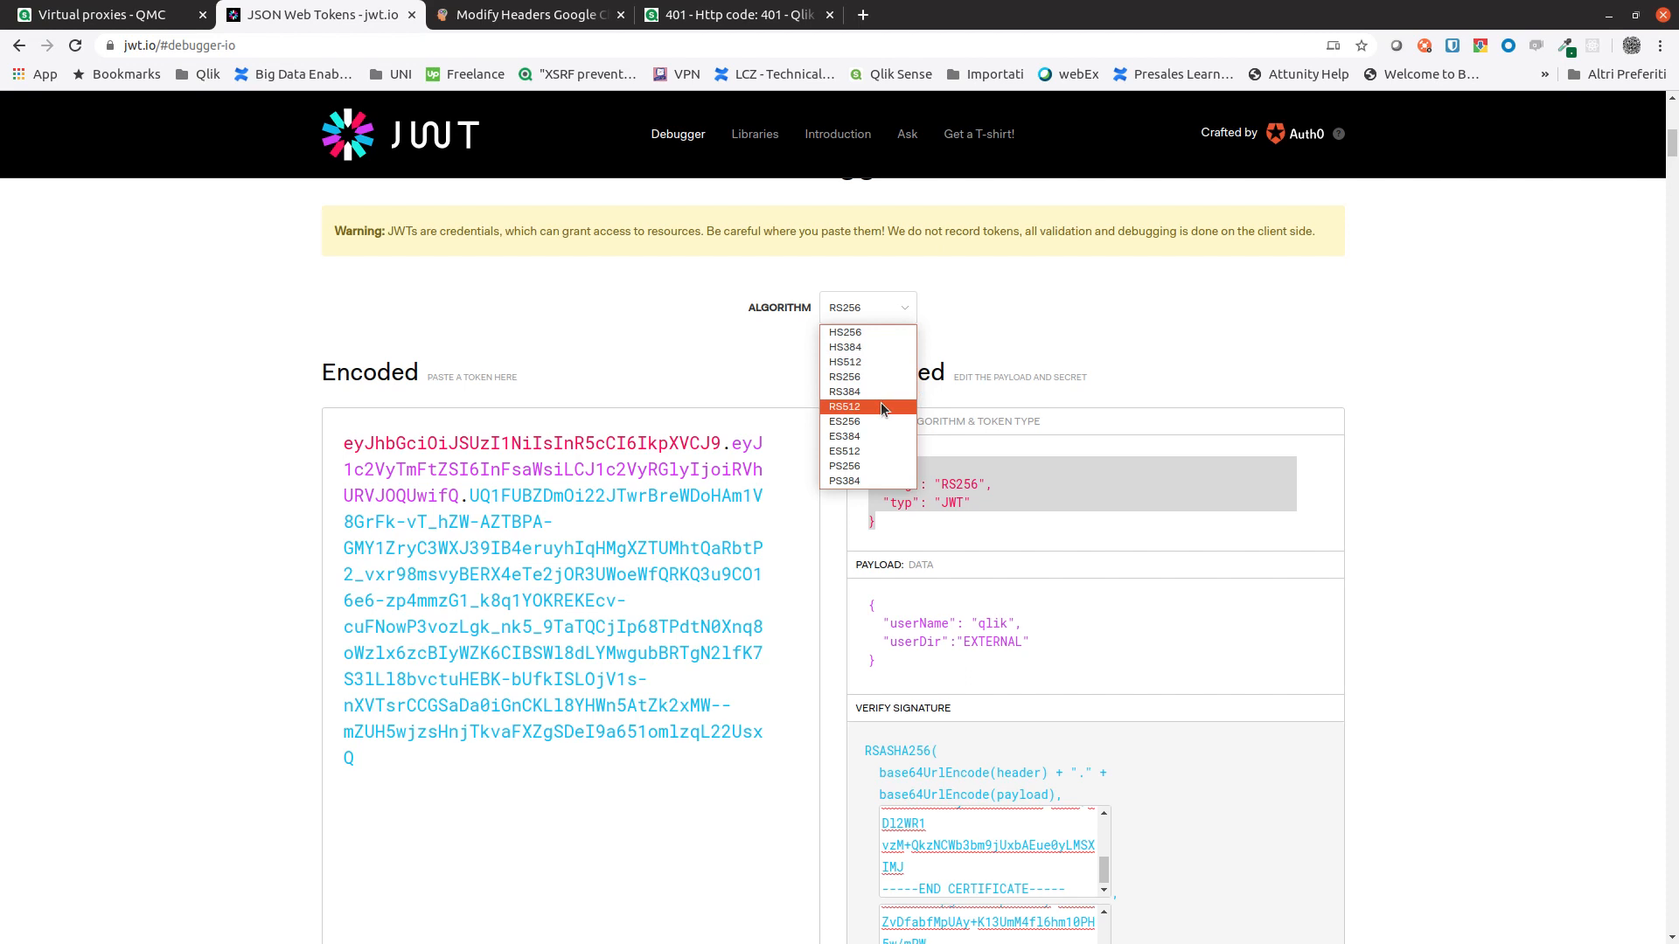
mouse_move(886, 378)
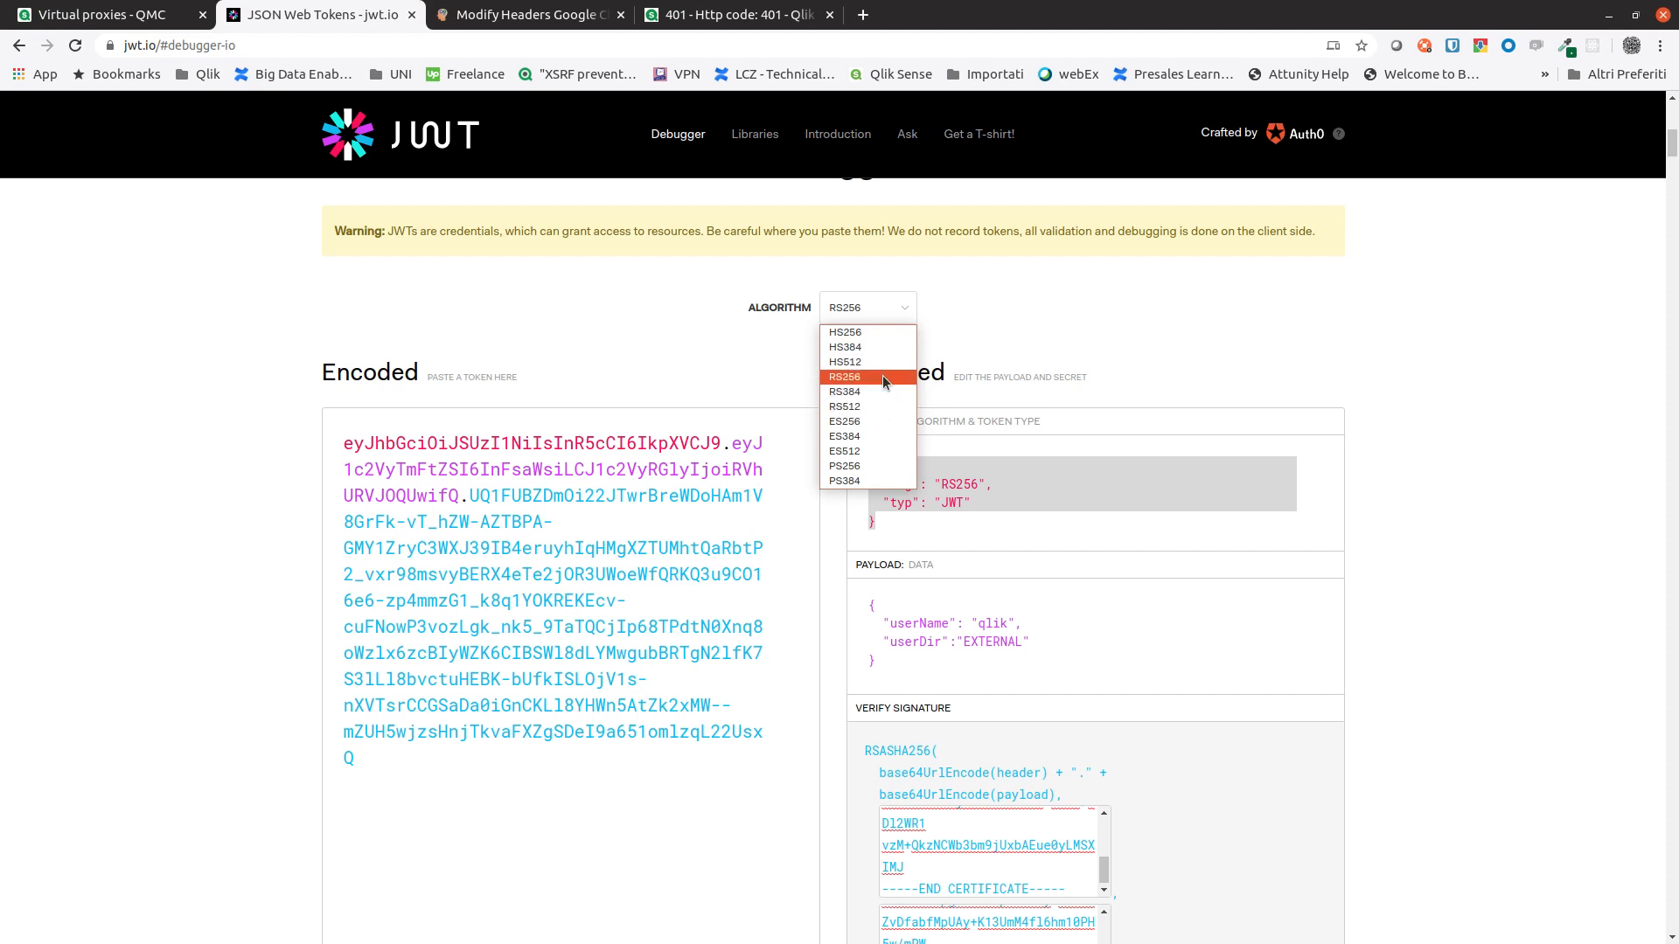
left_click(845, 376)
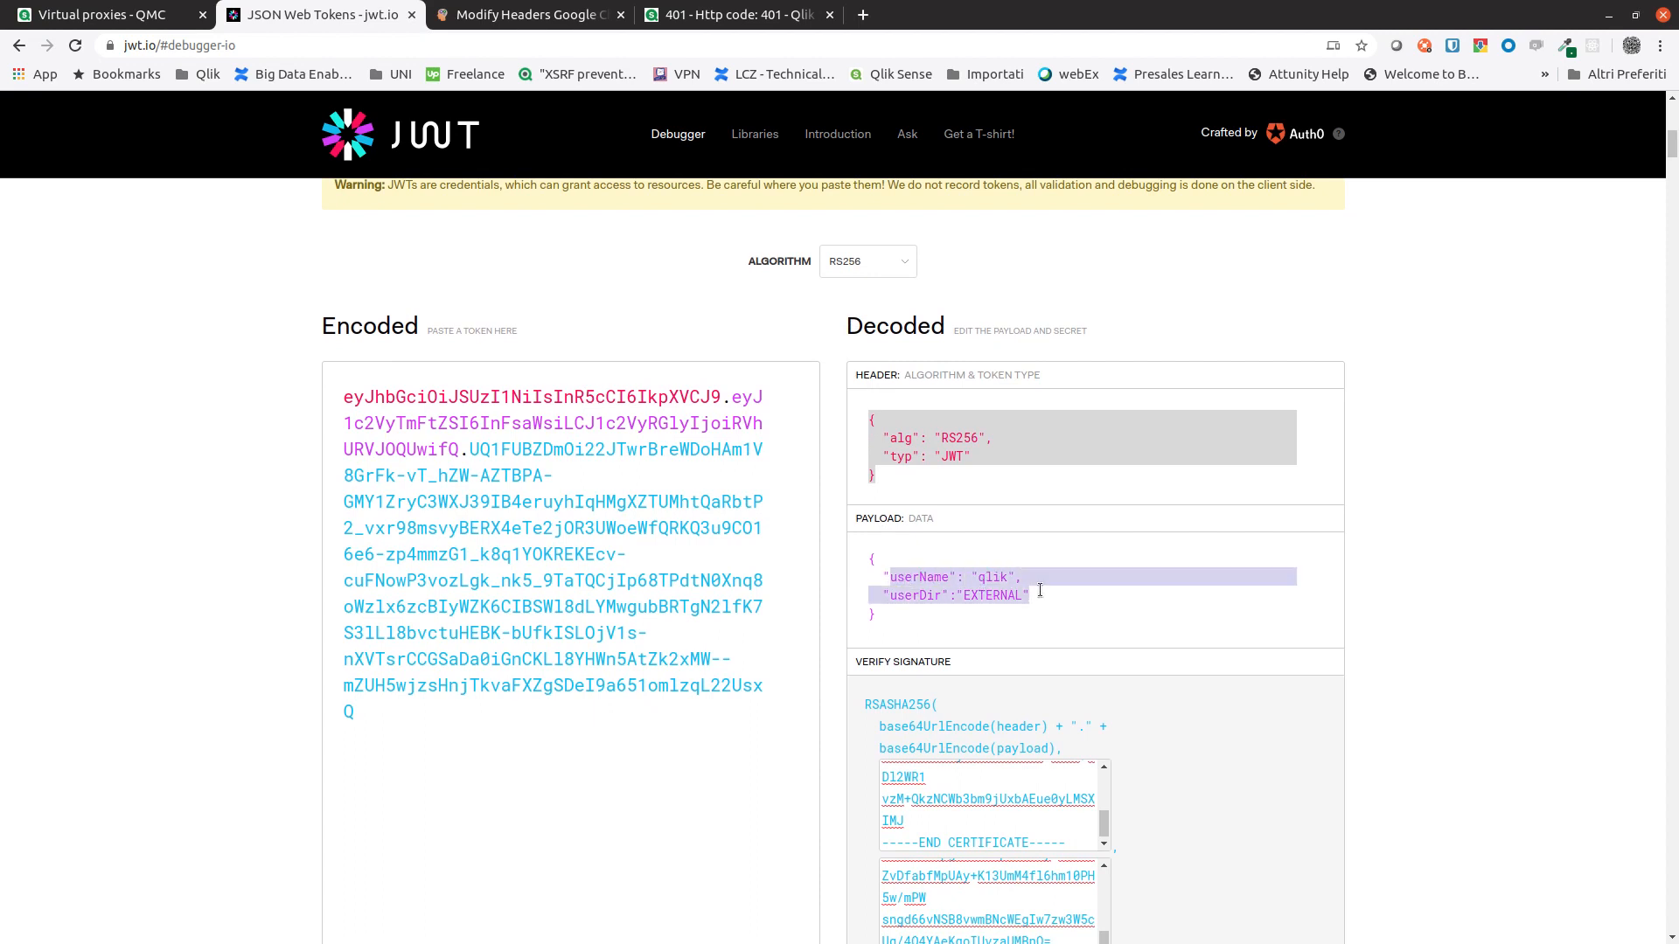
mouse_move(1063, 600)
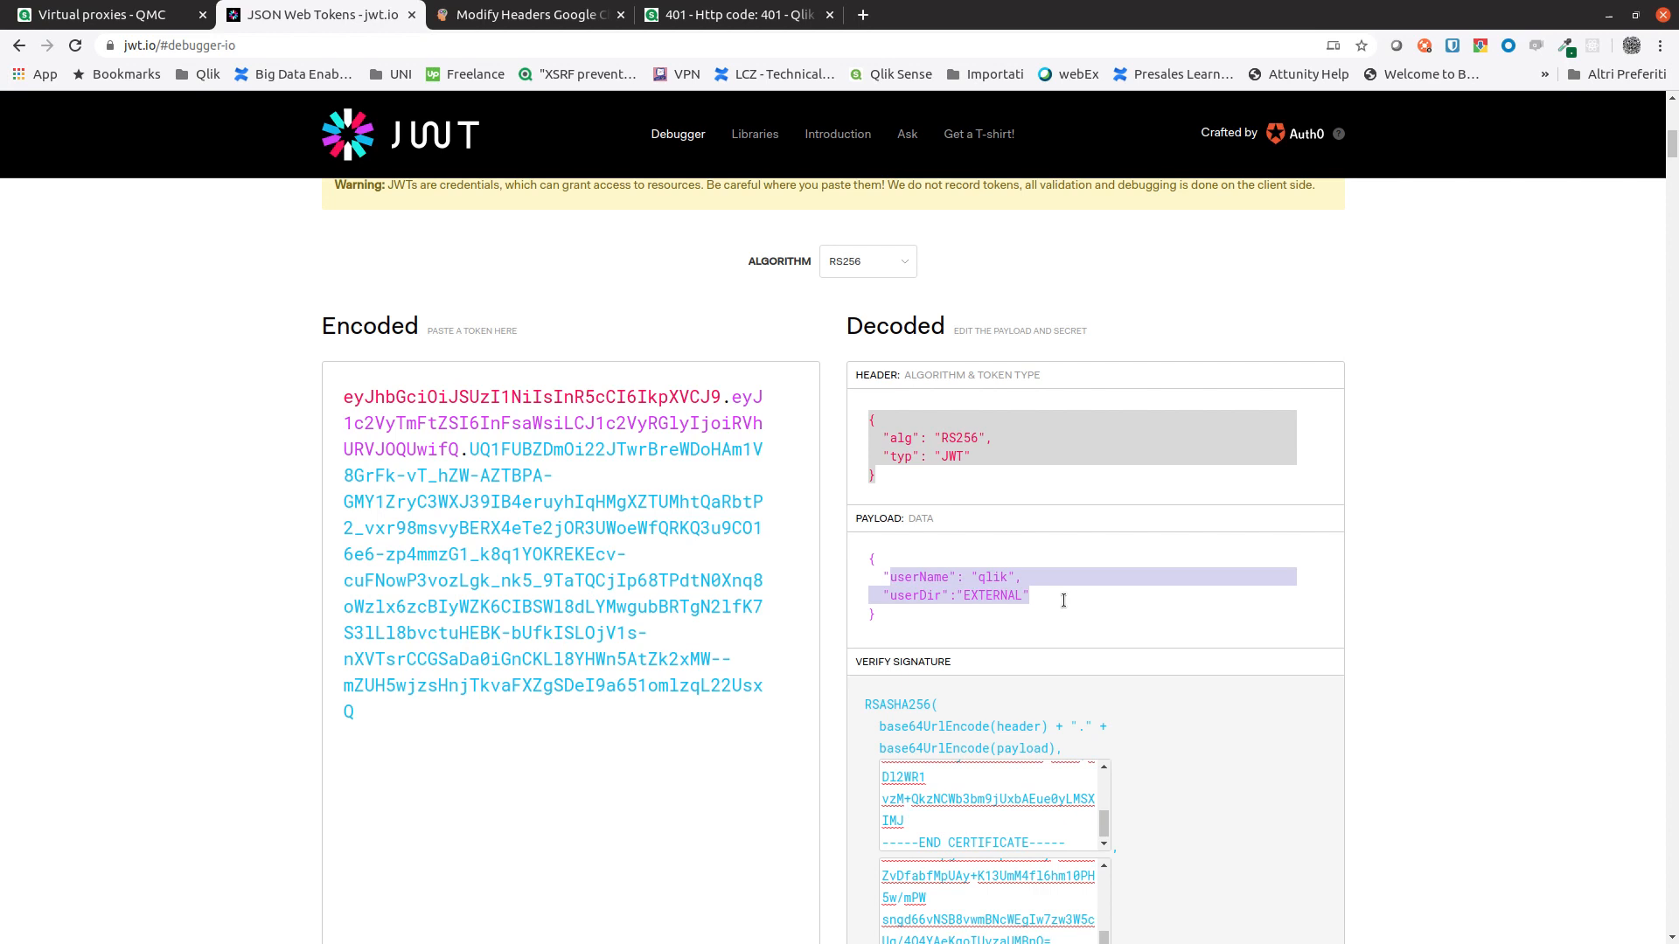
scroll("down", 3)
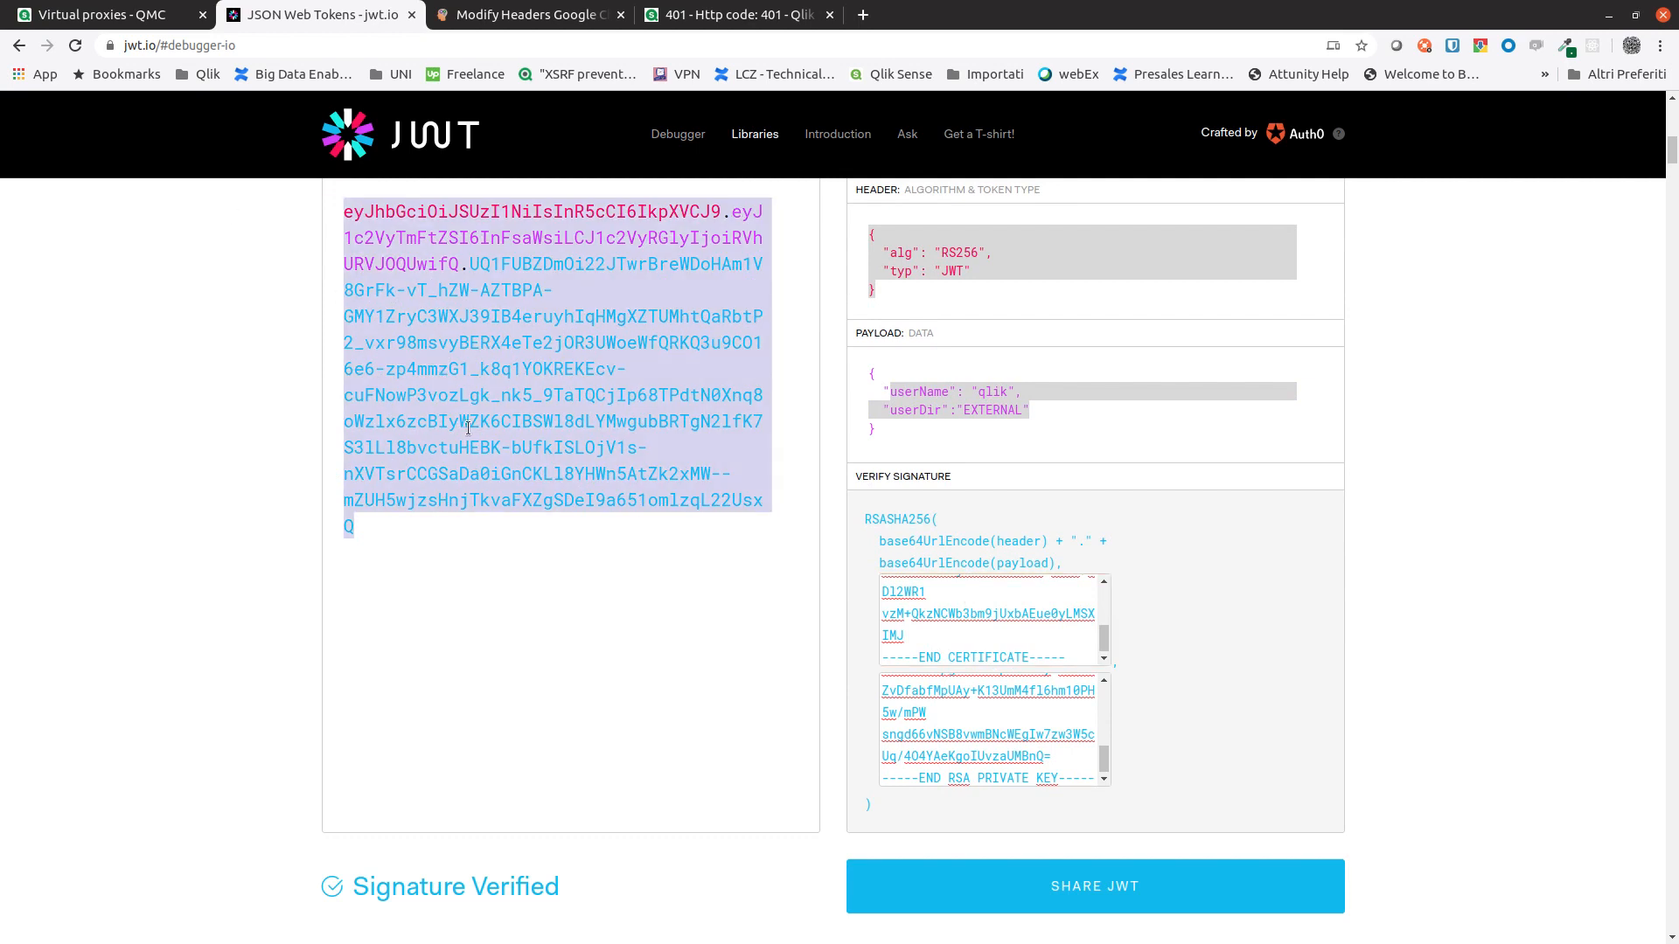
mouse_move(581, 484)
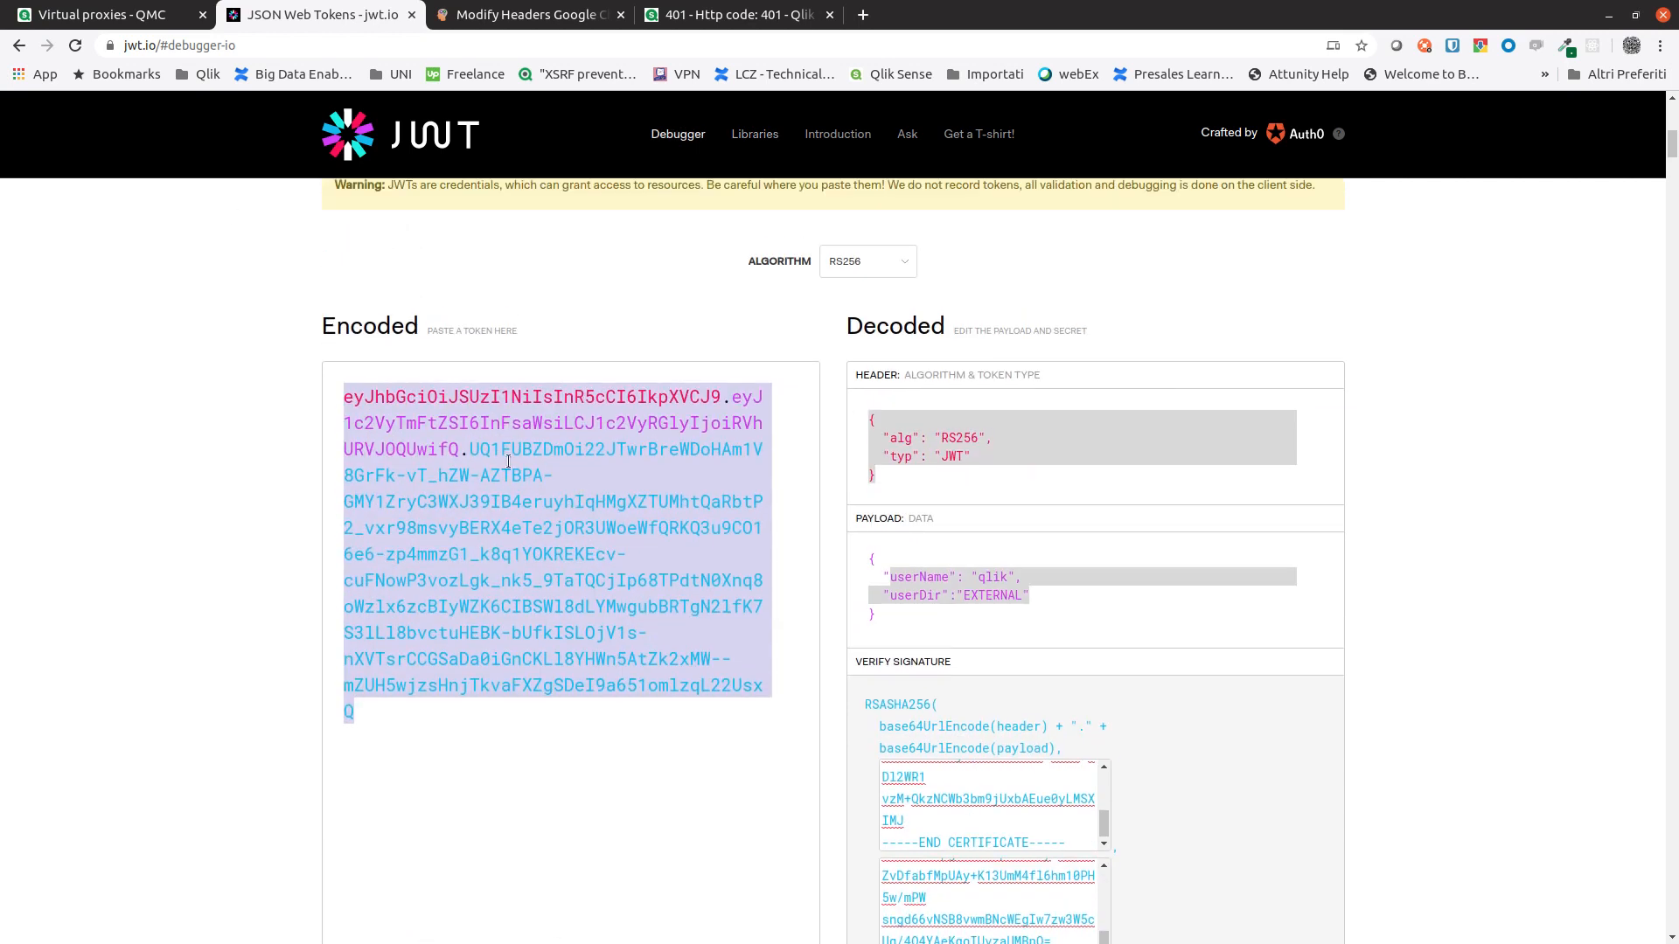
mouse_move(474, 546)
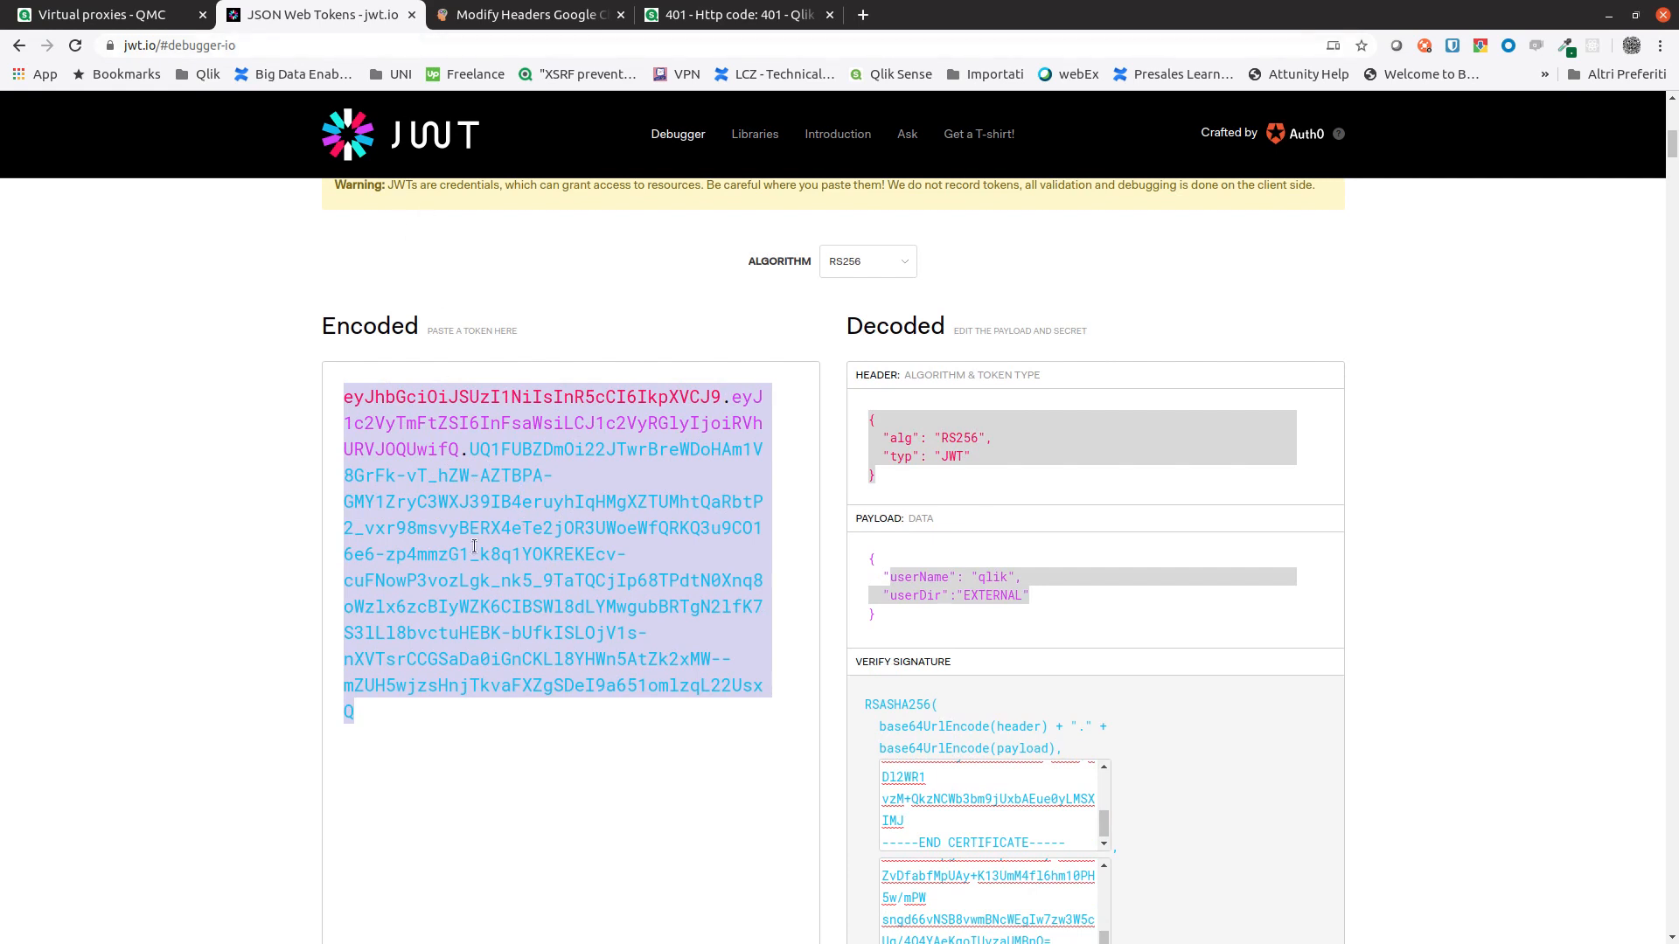
left_click(526, 15)
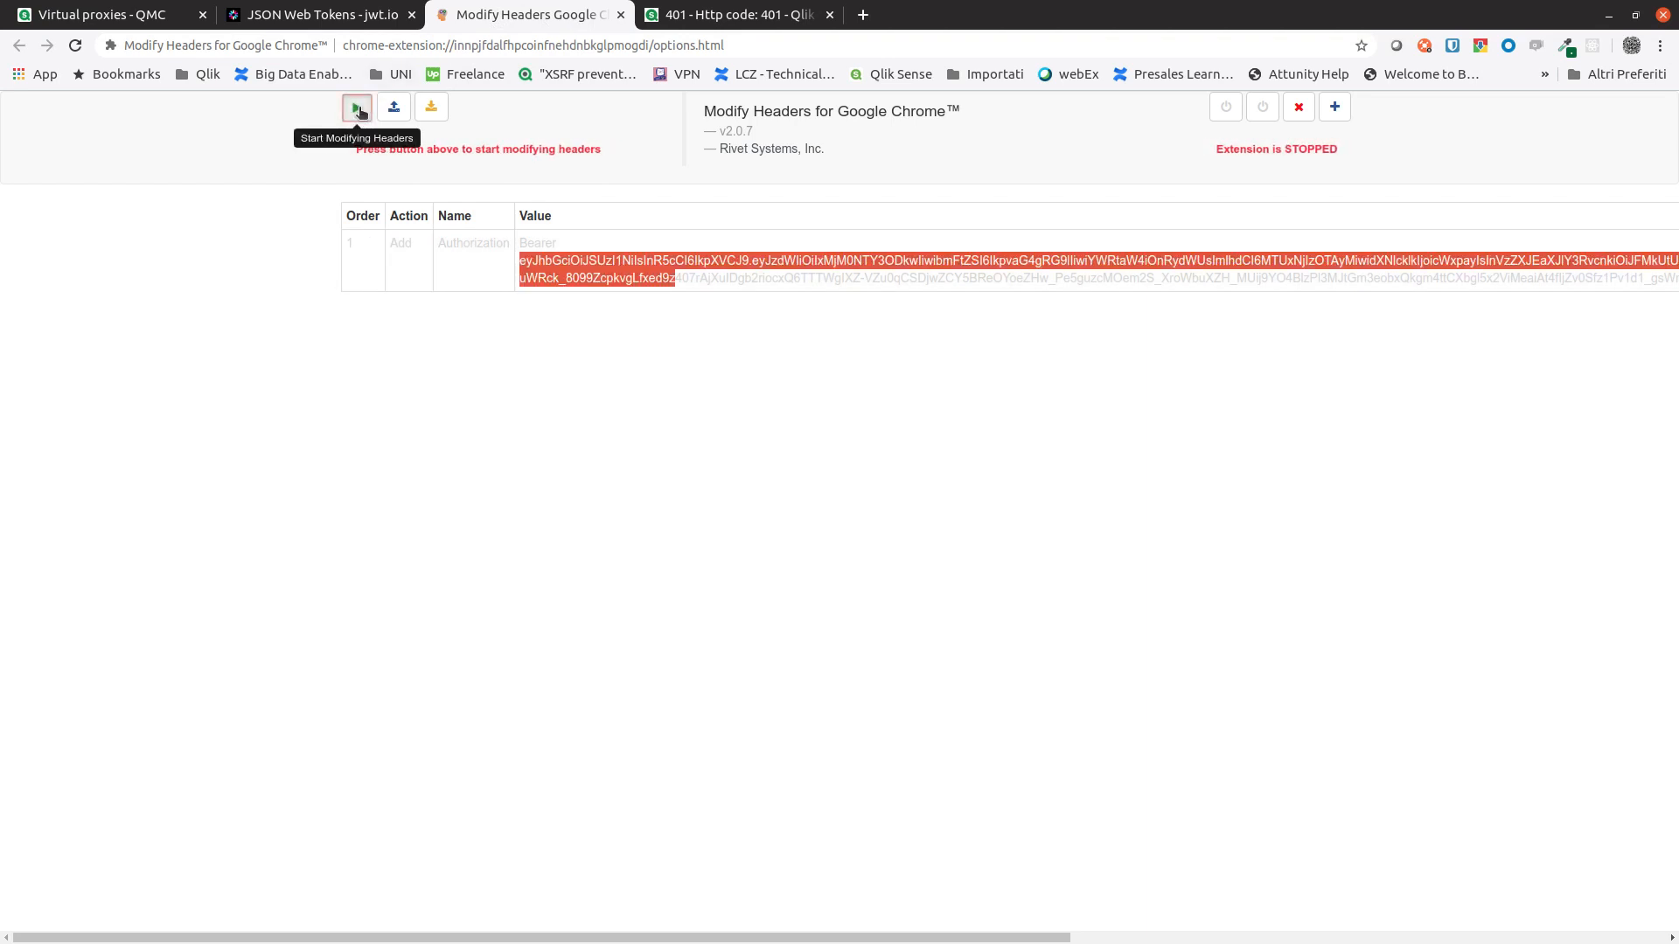
Activate the Authorization Bearer header rule in Modify Headers
left_click(356, 107)
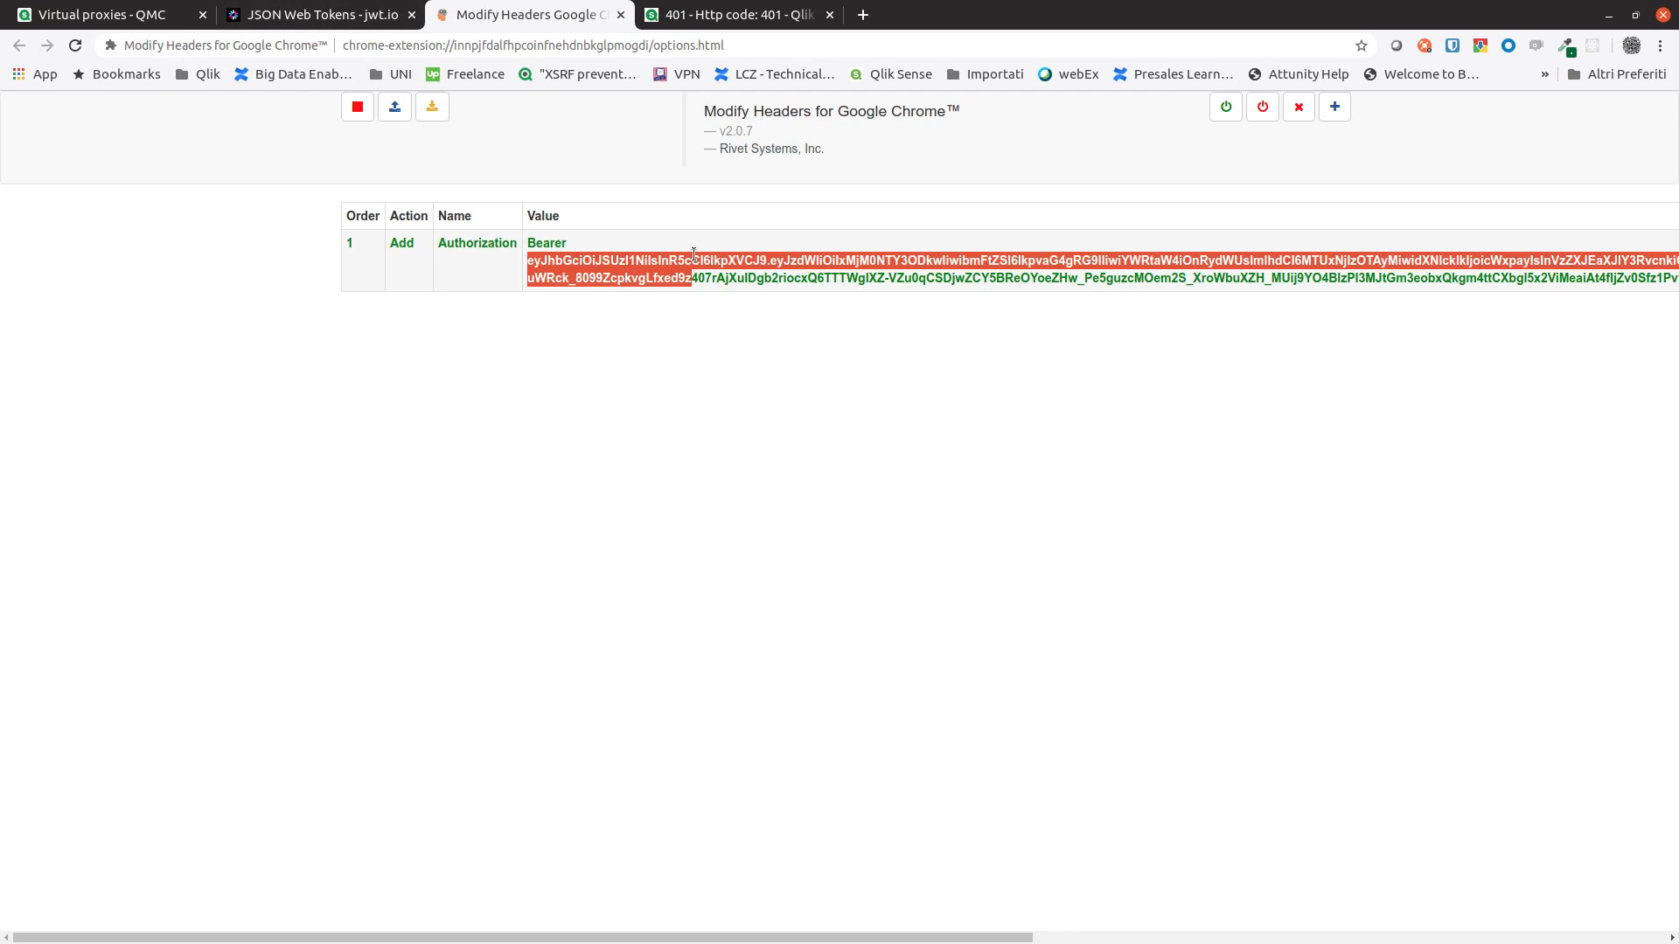
left_click(724, 15)
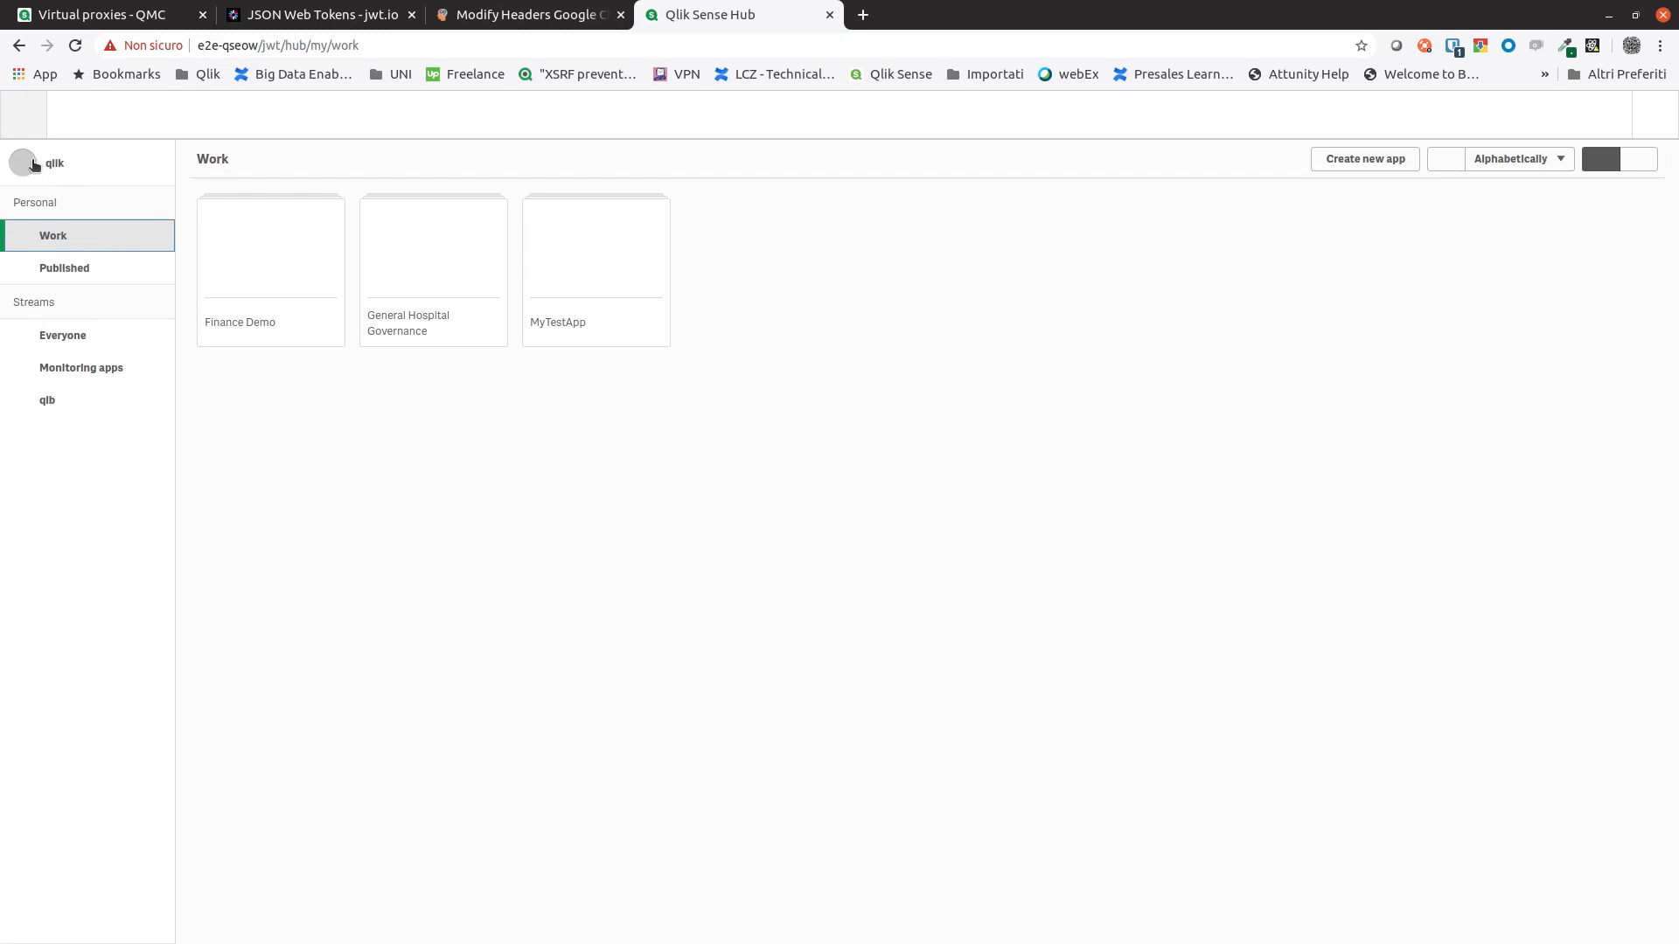
View qlik's Work apps on the jwt hub, then return to the jwt.io tab
left_click(318, 14)
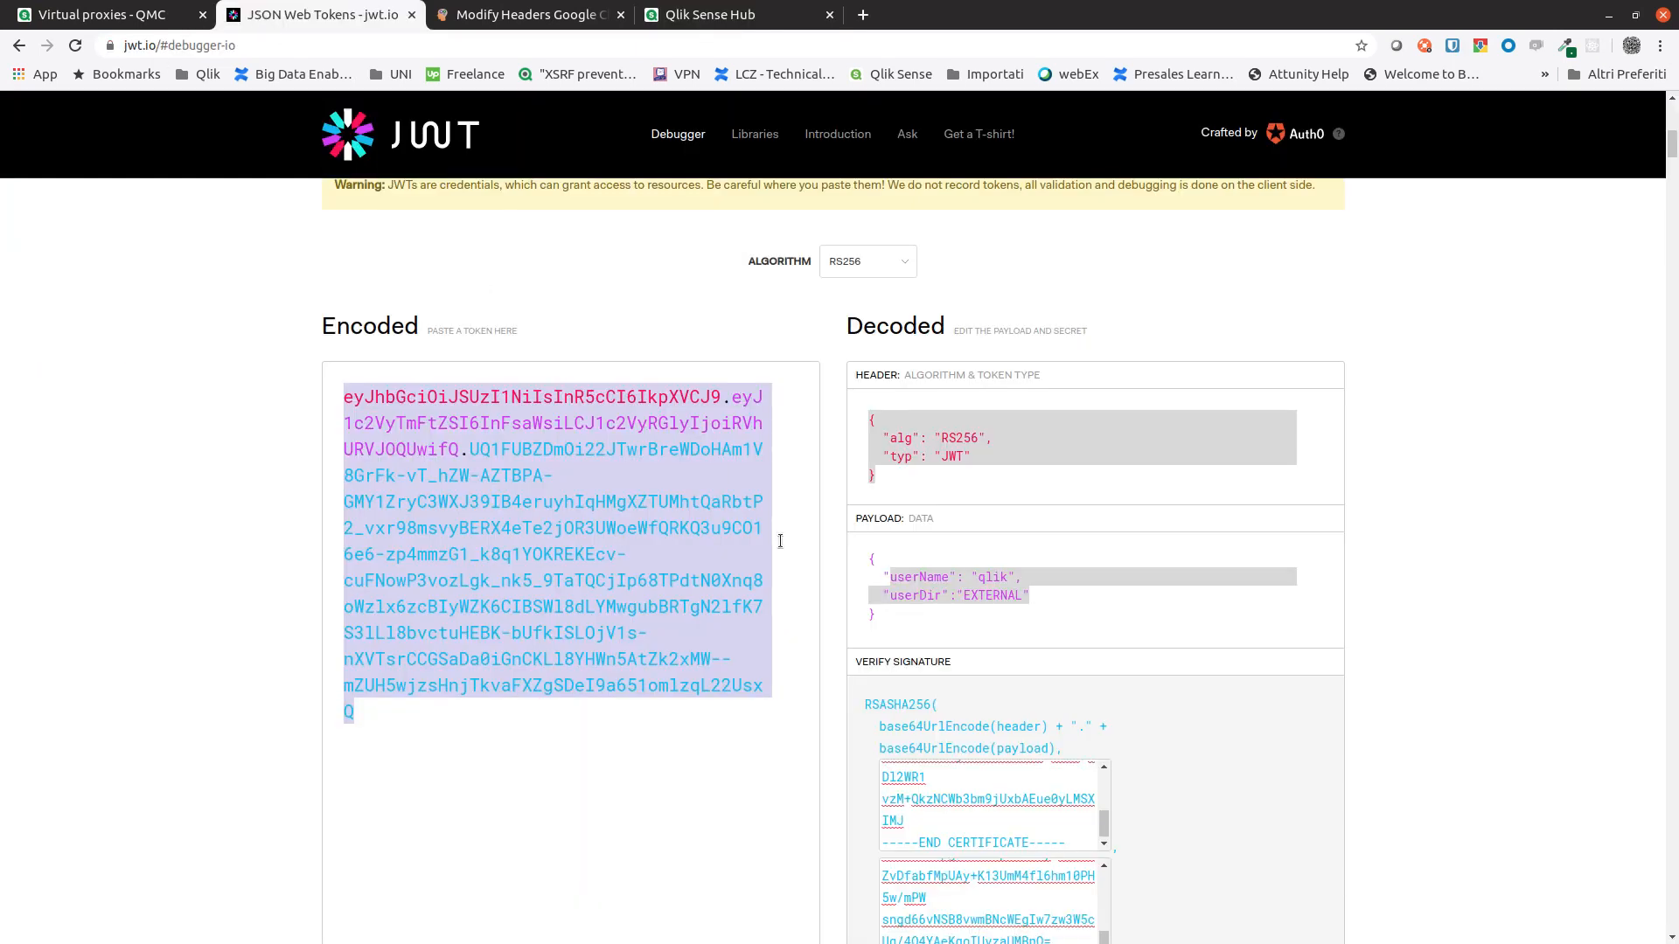